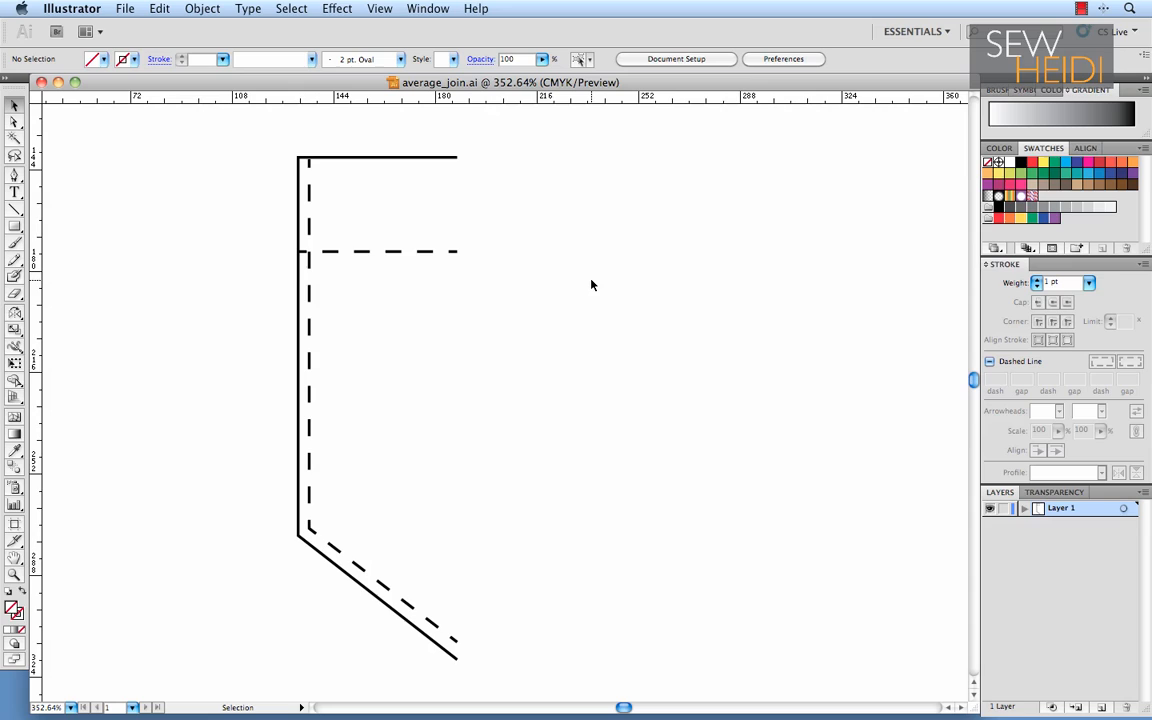
mouse_move(100, 274)
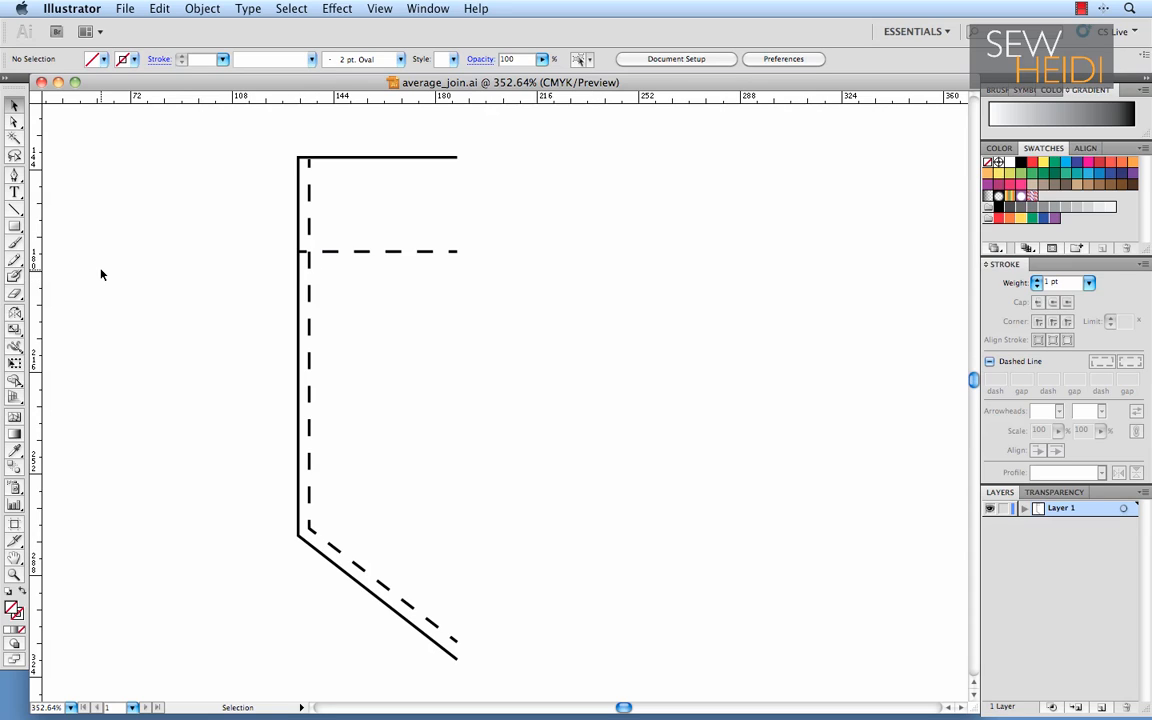
mouse_move(456, 264)
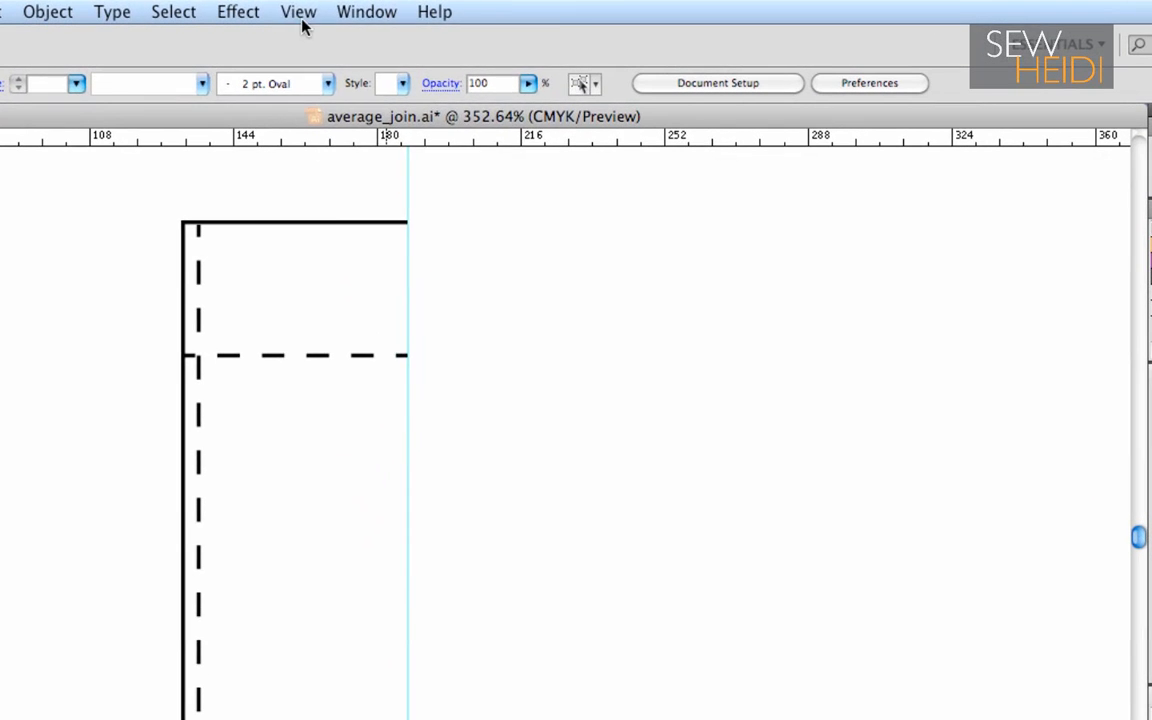
Drag a vertical guide from the ruler onto the half pocket's open right endpoints.
click(298, 12)
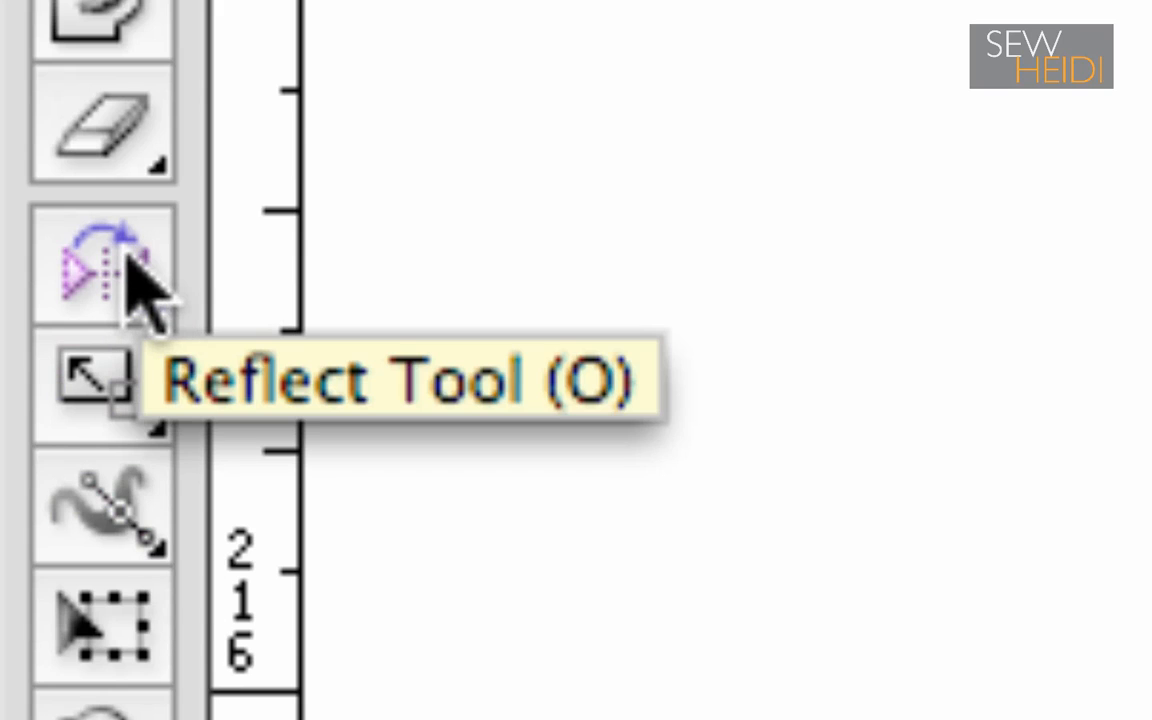
Switch from the Rotate tool to the Reflect Tool for mirroring the half pocket.
click(104, 270)
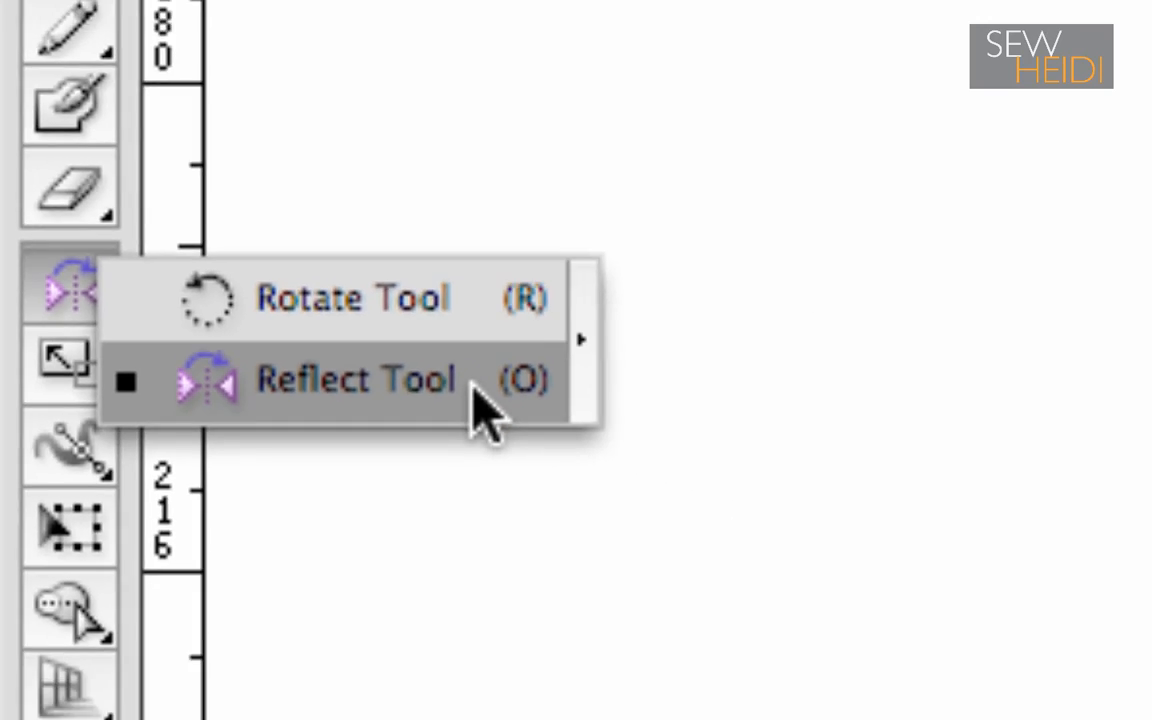
click(356, 380)
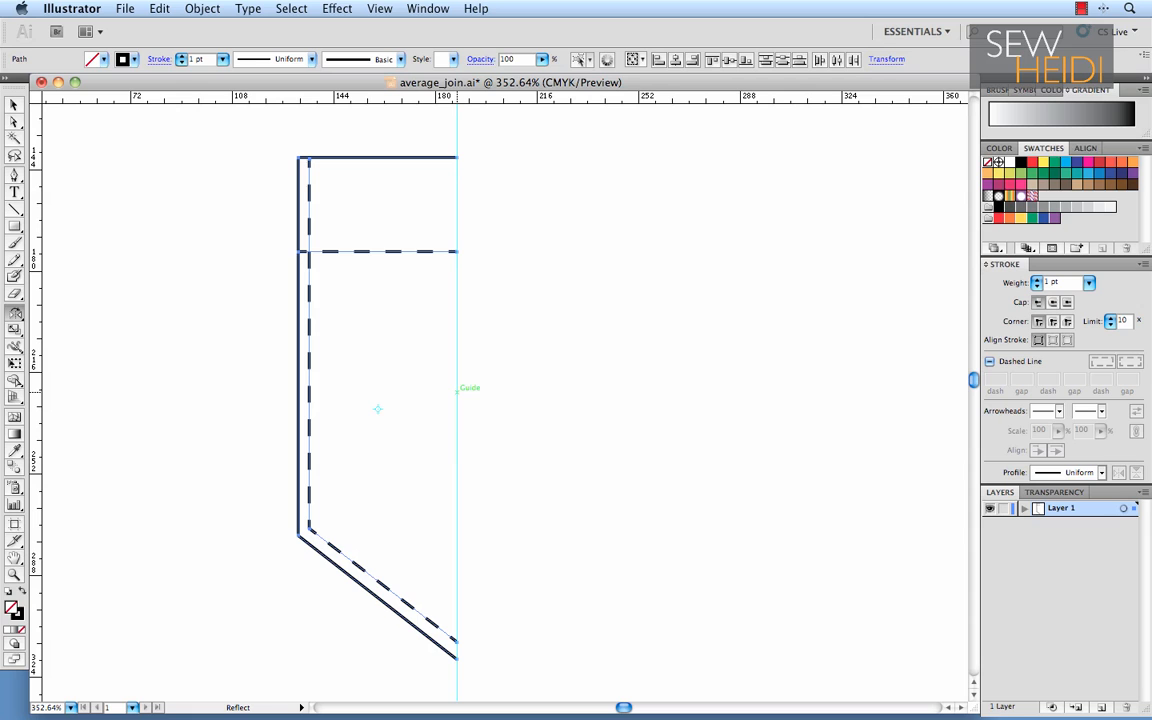
mouse_move(458, 396)
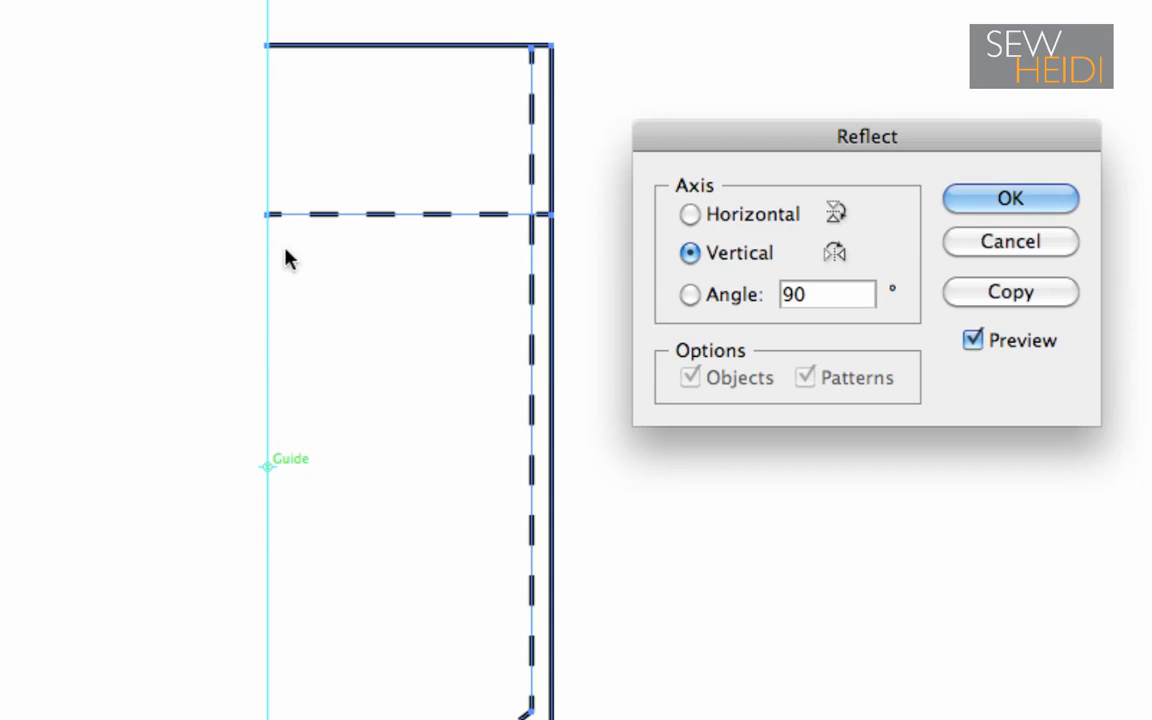
mouse_move(500, 280)
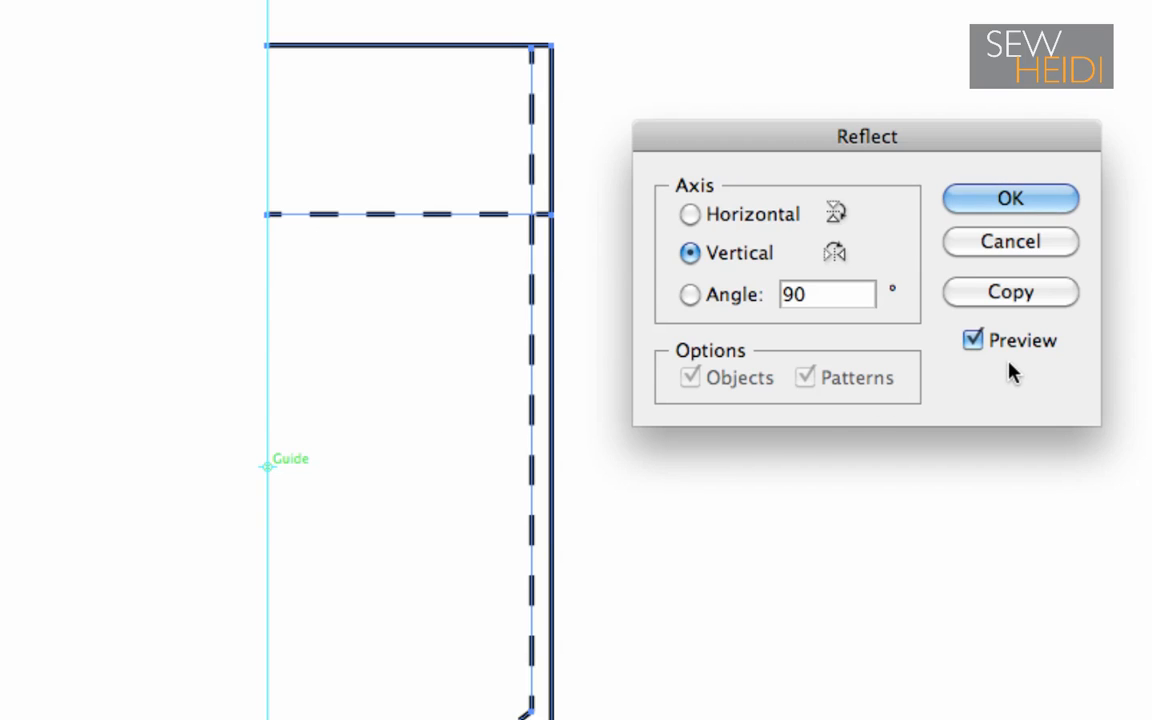
Toggle the Reflect dialog's Preview off and on to check the 90° vertical mirrored copy.
click(972, 340)
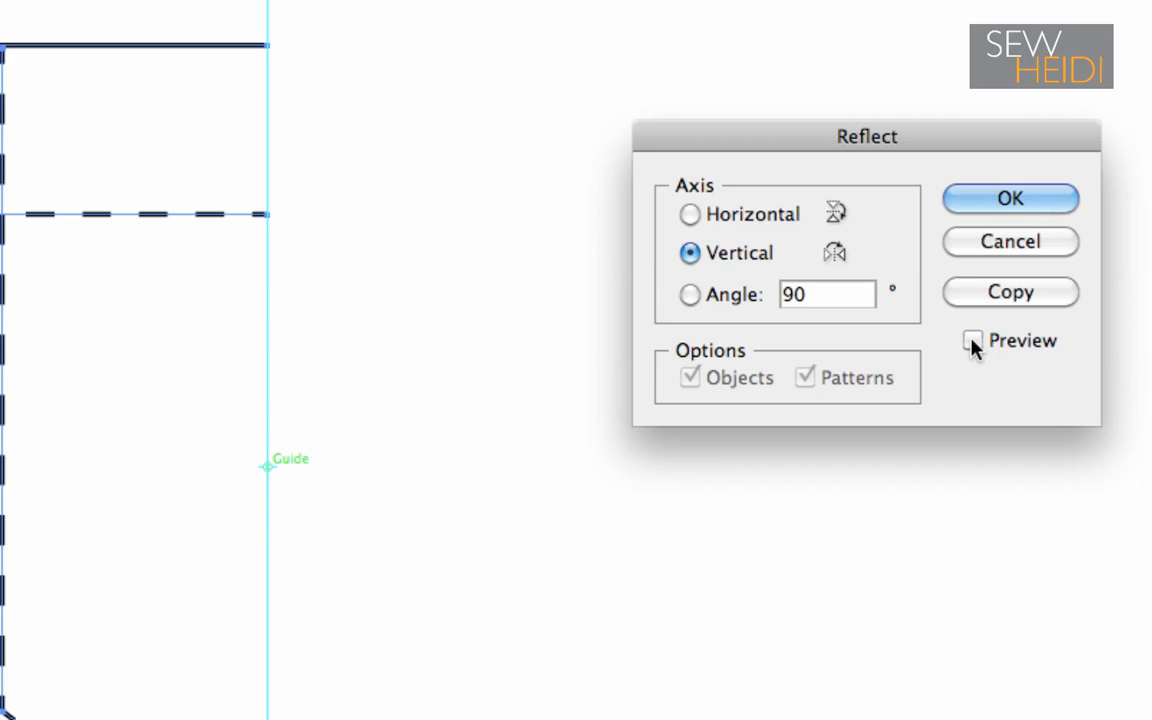
click(972, 340)
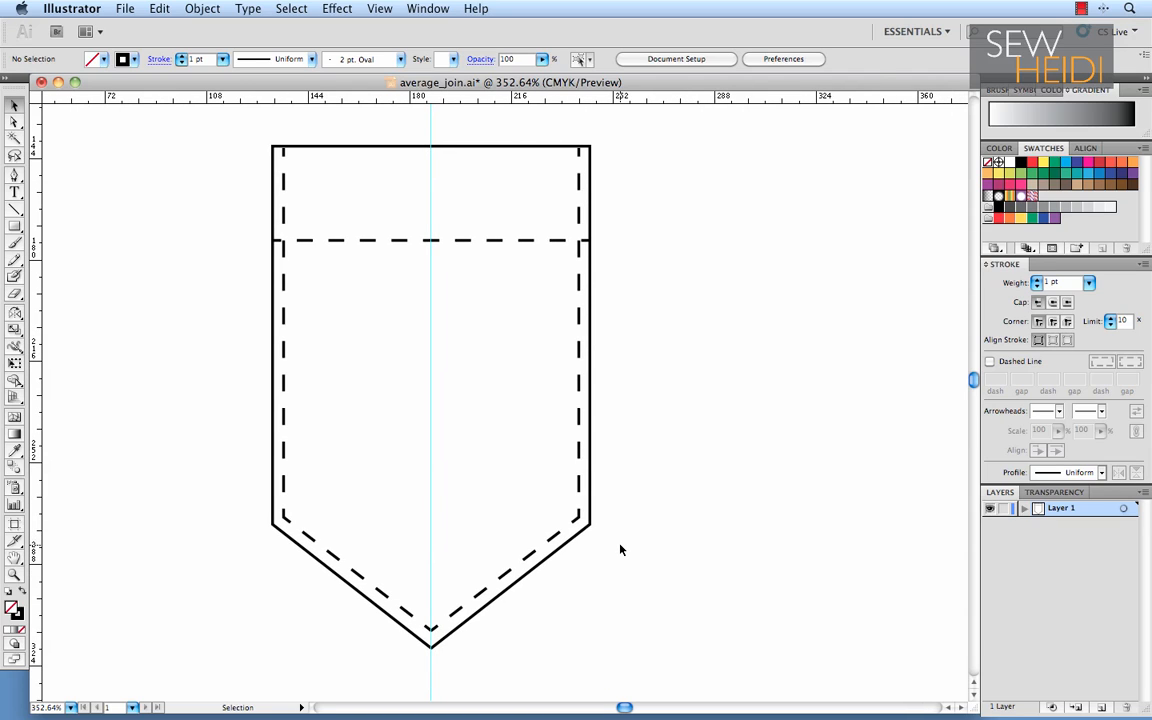
mouse_move(618, 560)
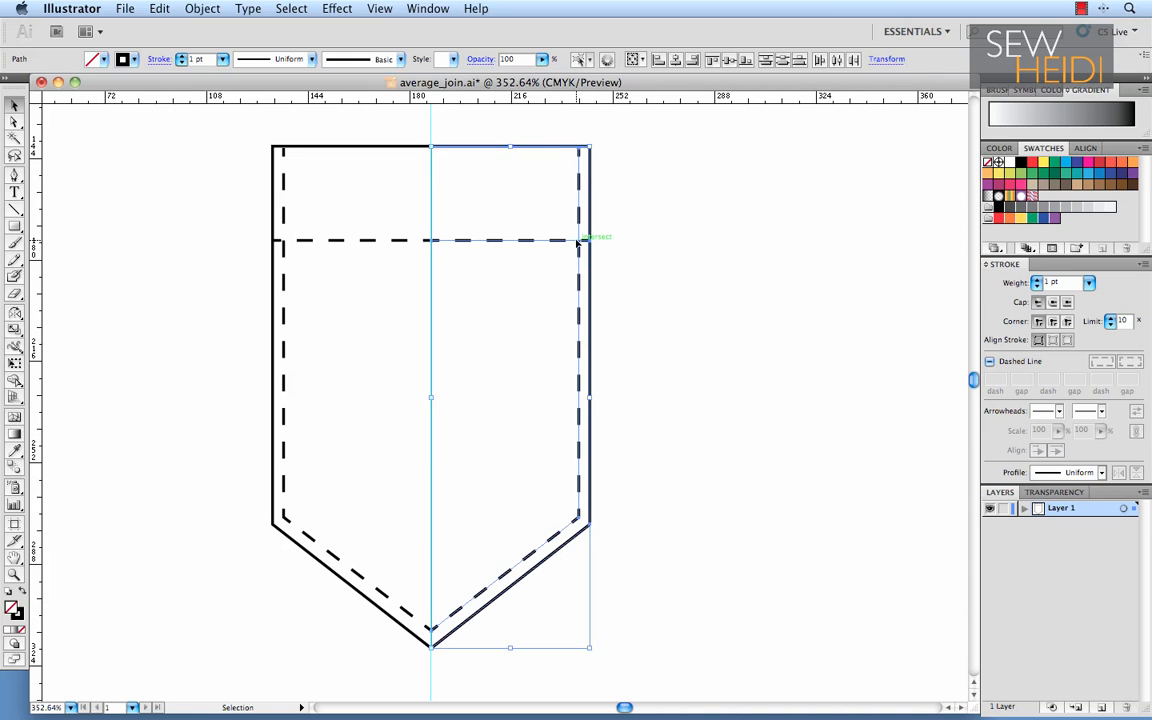
Drag the mirrored right half slightly right, opening a gap along the centre guide.
drag(590, 240, 630, 244)
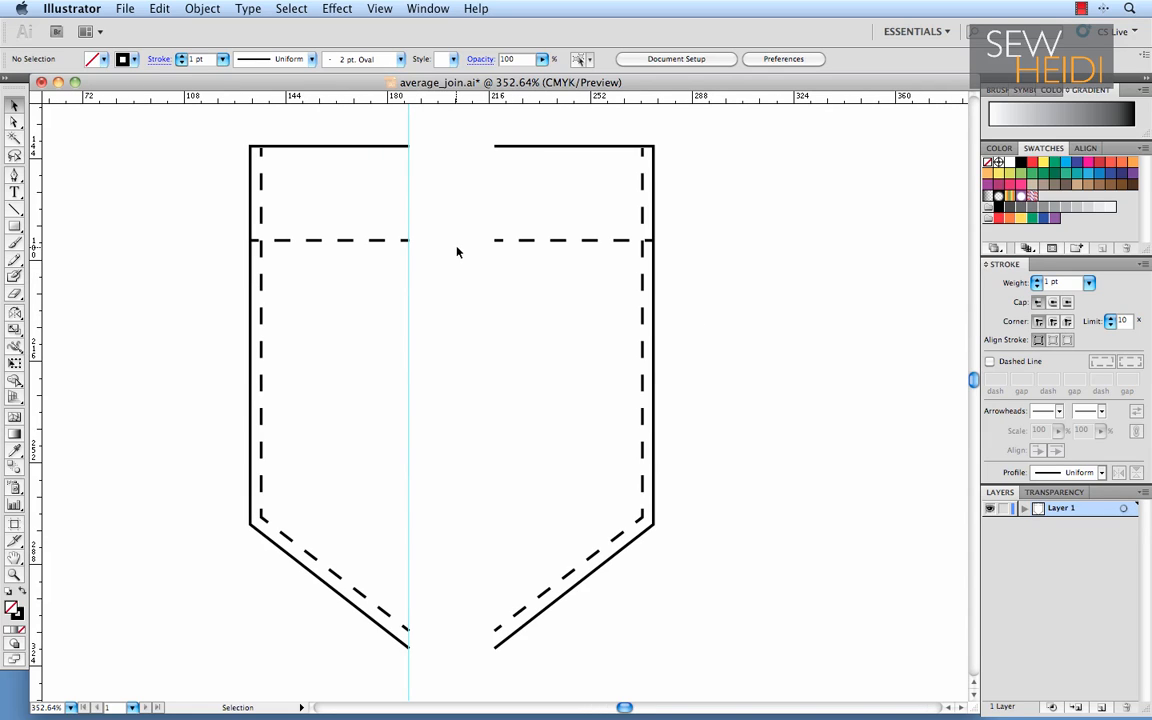
mouse_move(416, 240)
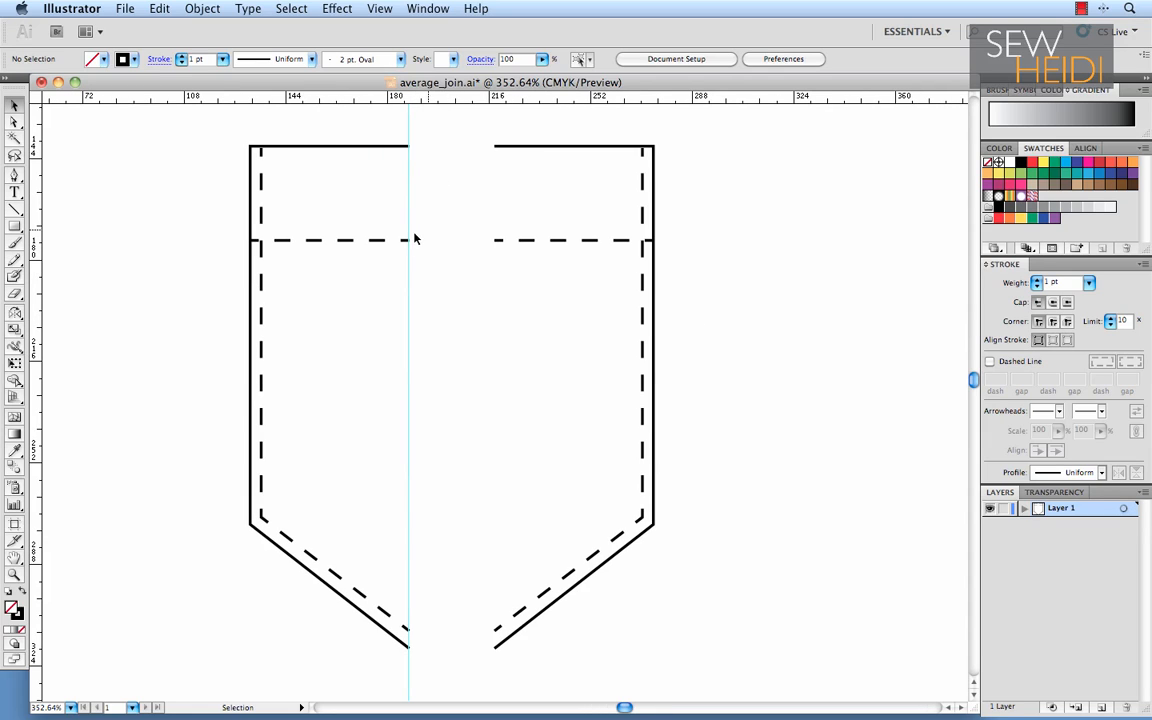
mouse_move(560, 188)
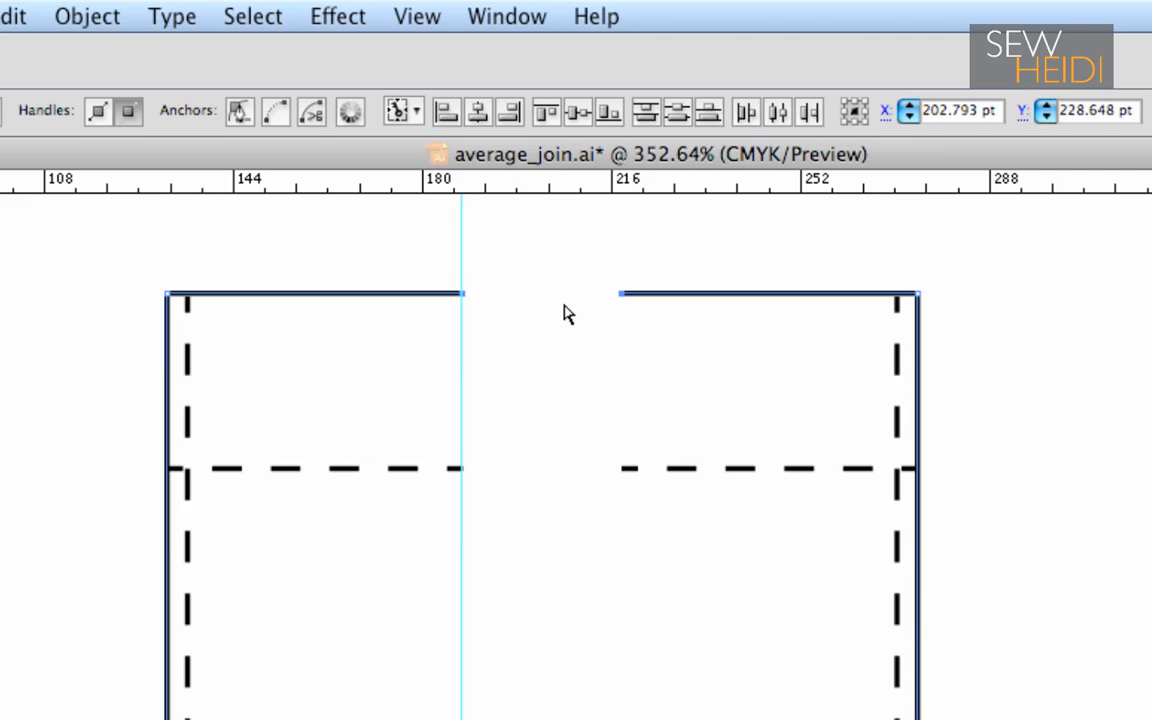
mouse_move(512, 330)
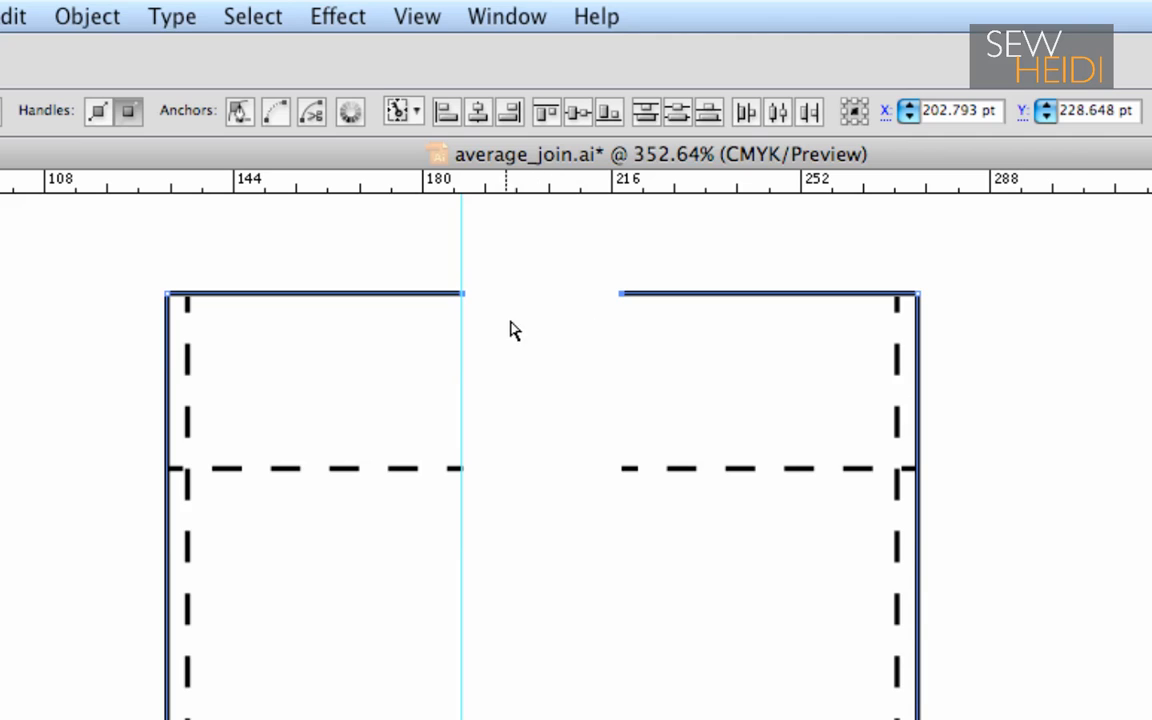
mouse_move(520, 332)
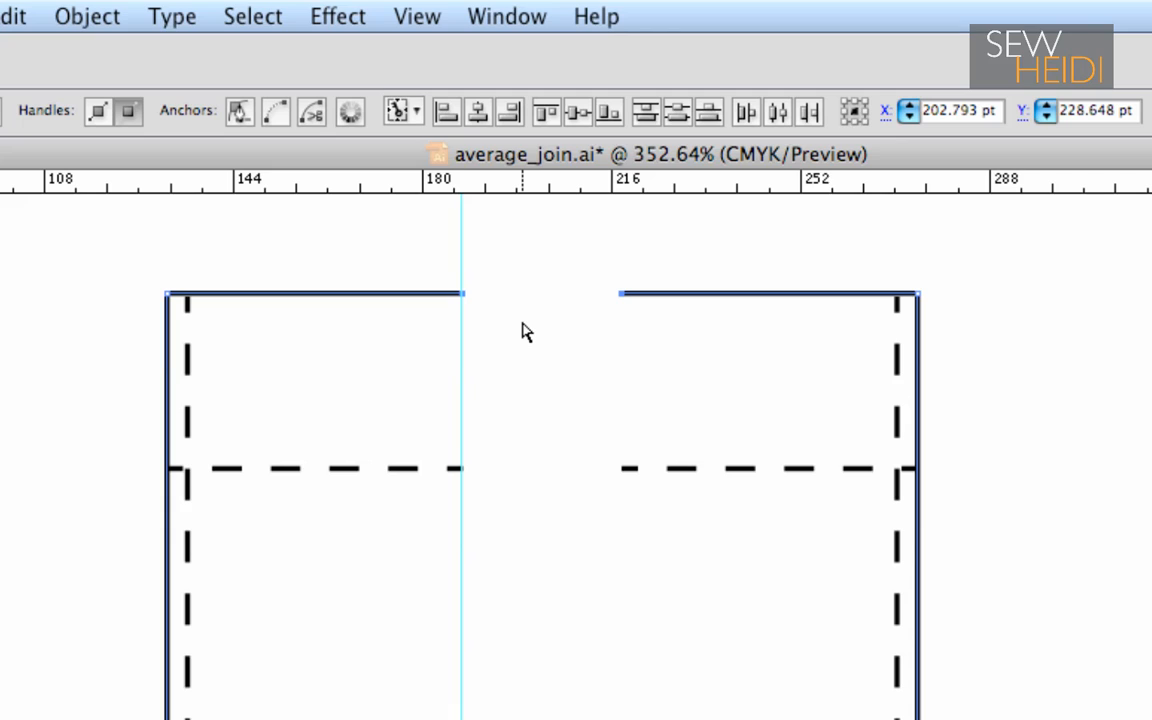
mouse_move(88, 16)
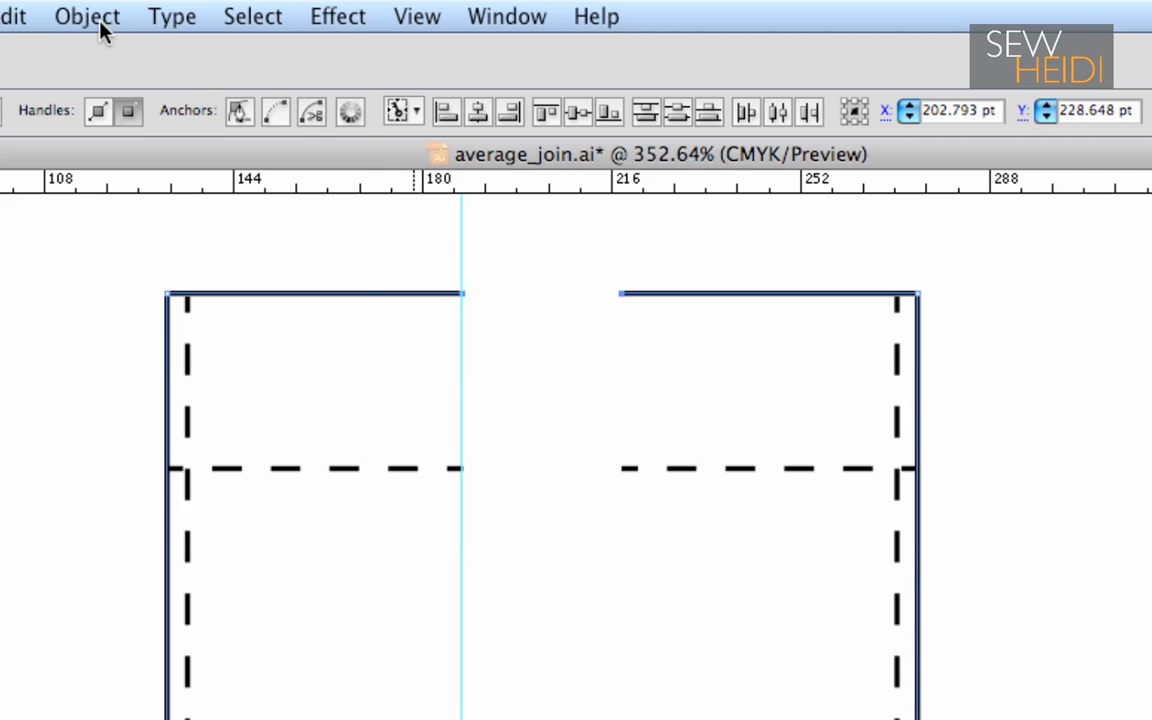
Join the top outline edges (Cmd+J), then marquee-select both halves of the dashed horizontal stitch line.
click(86, 16)
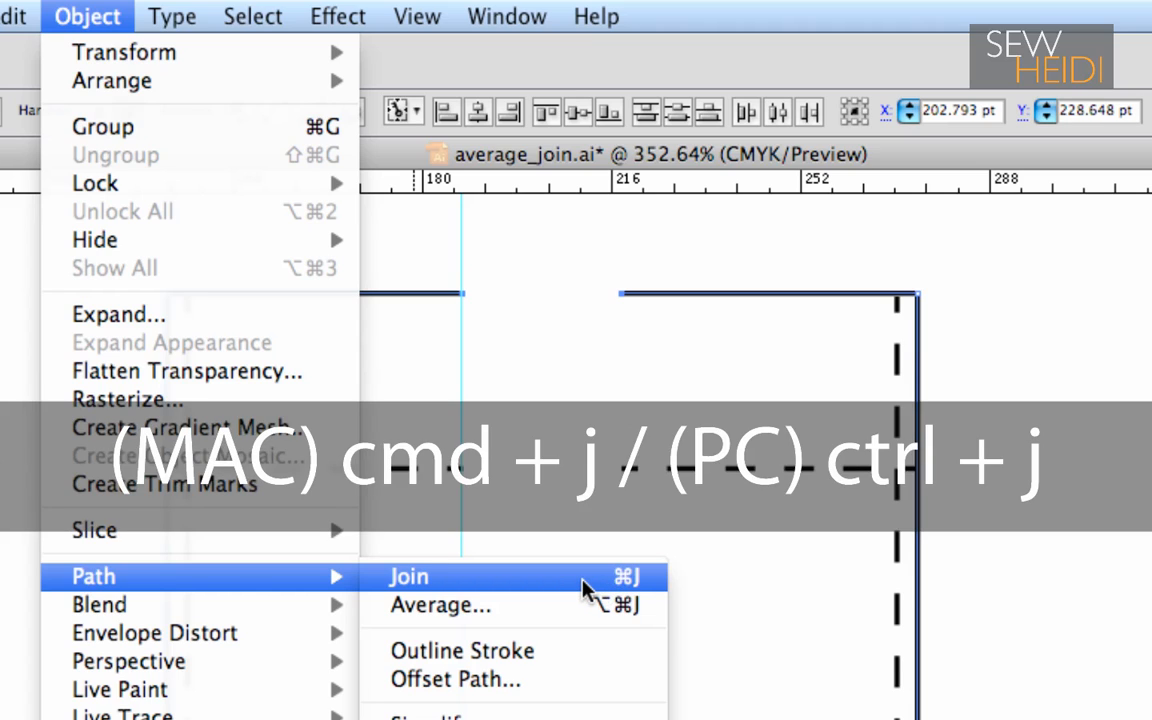
key(cmd+j)
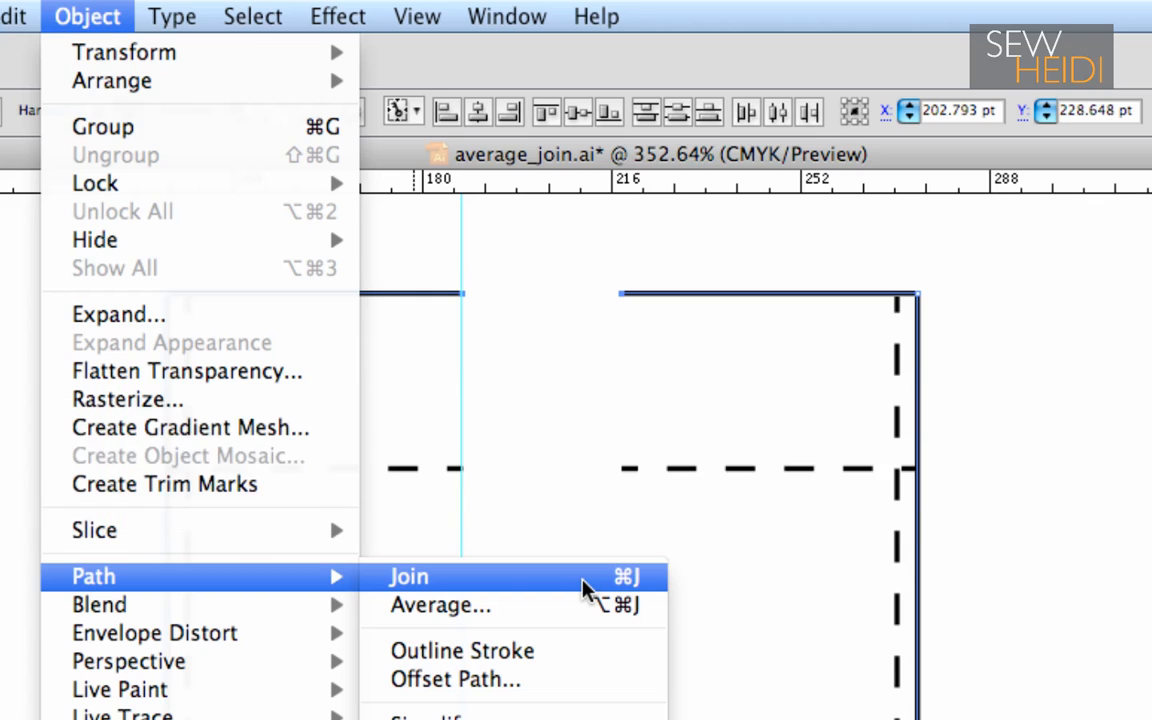
click(408, 576)
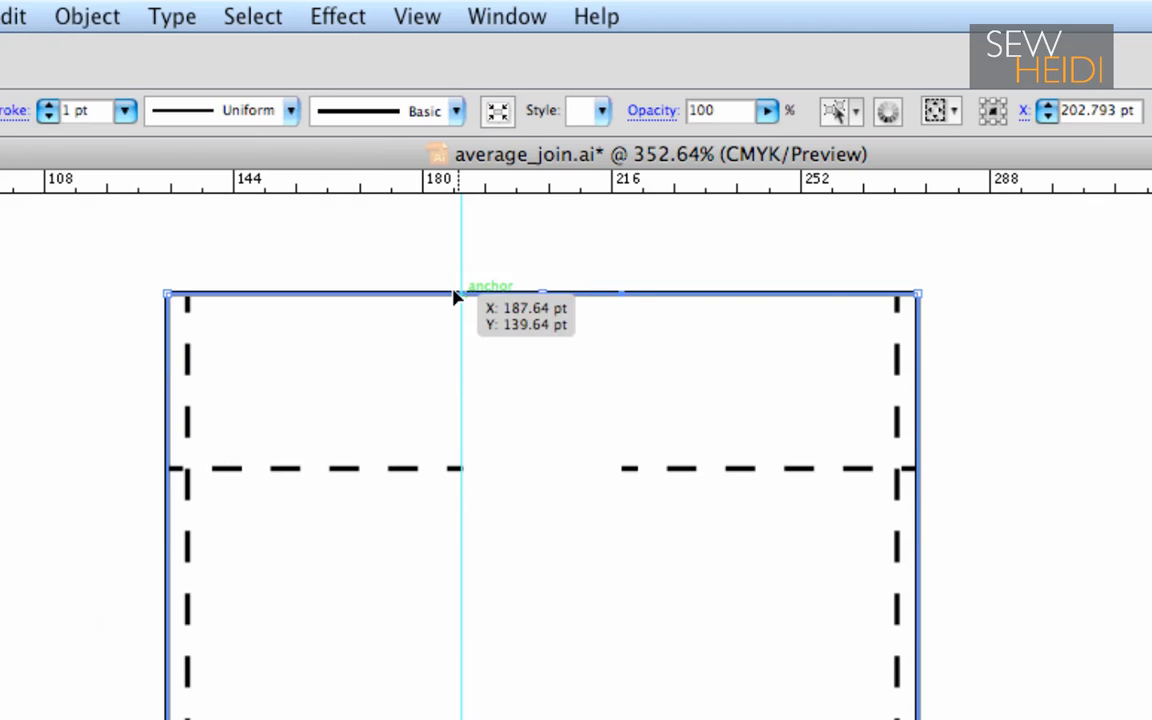
mouse_move(430, 344)
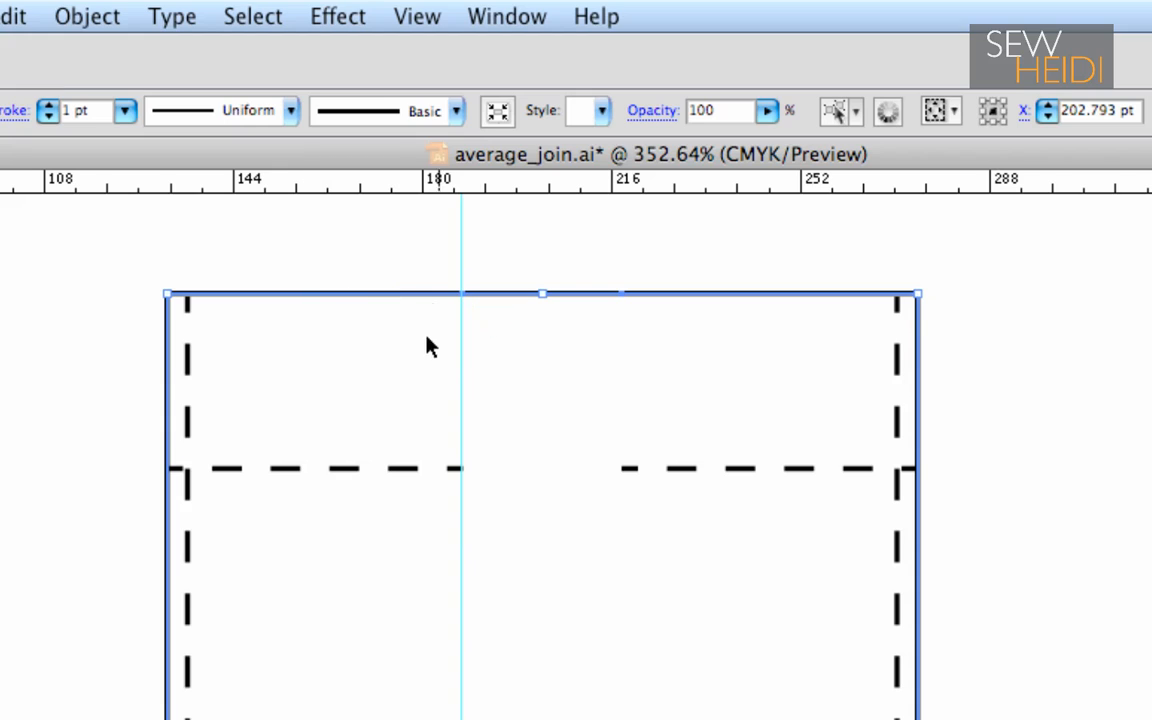
mouse_move(448, 424)
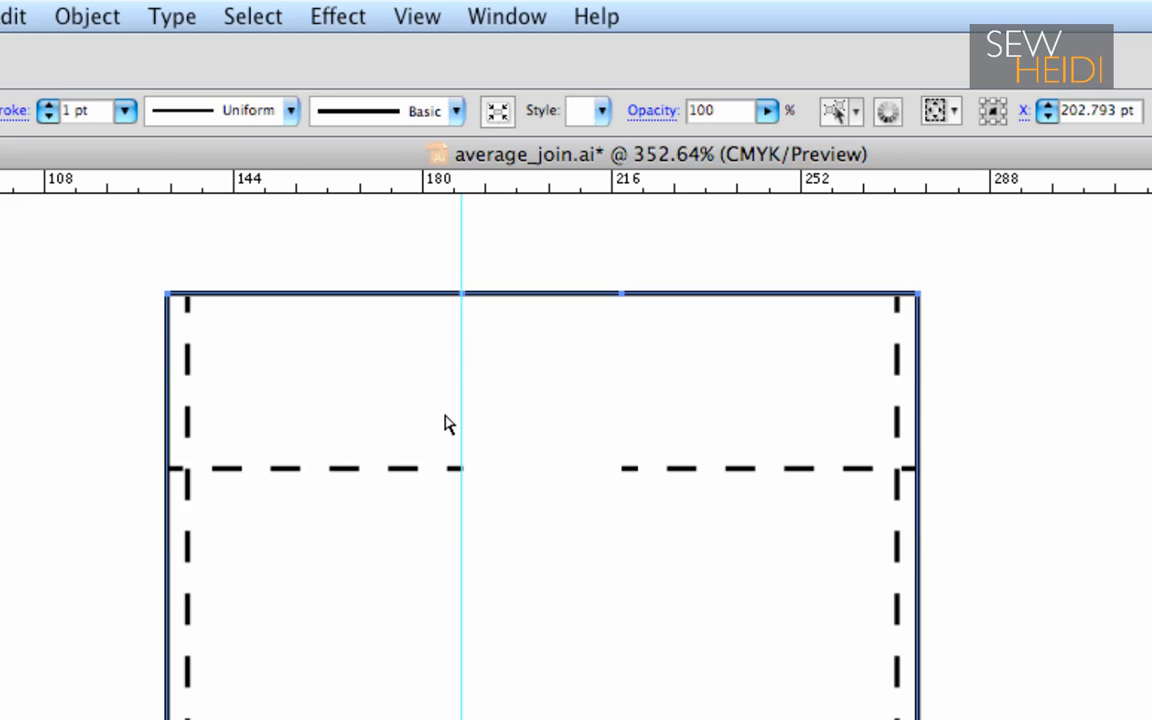
drag(448, 424, 640, 510)
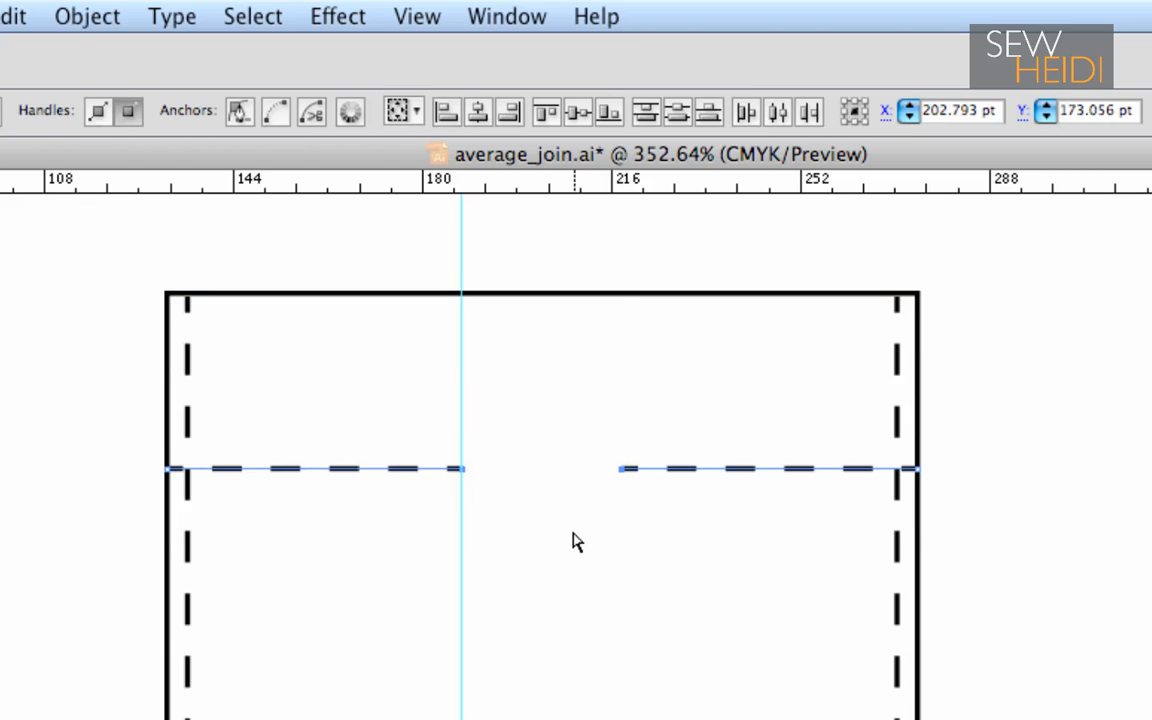
mouse_move(548, 520)
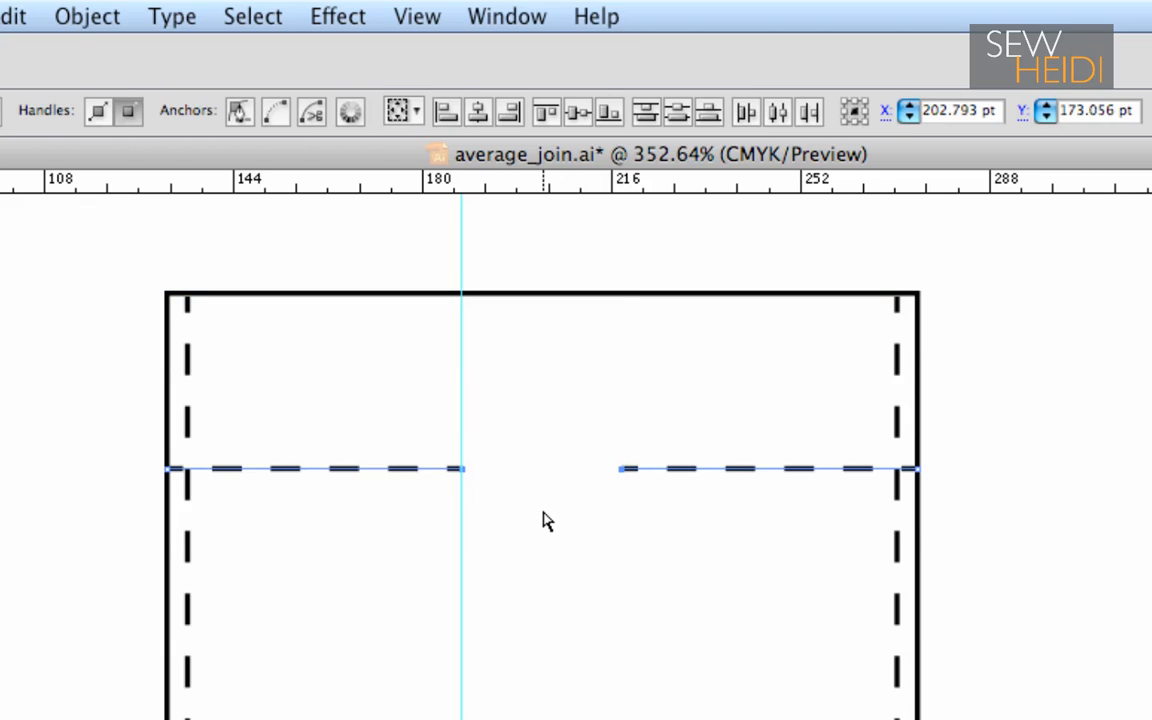
Apply Object > Path > Join so the horizontal stitch line becomes one continuous dashed path.
right_click(548, 520)
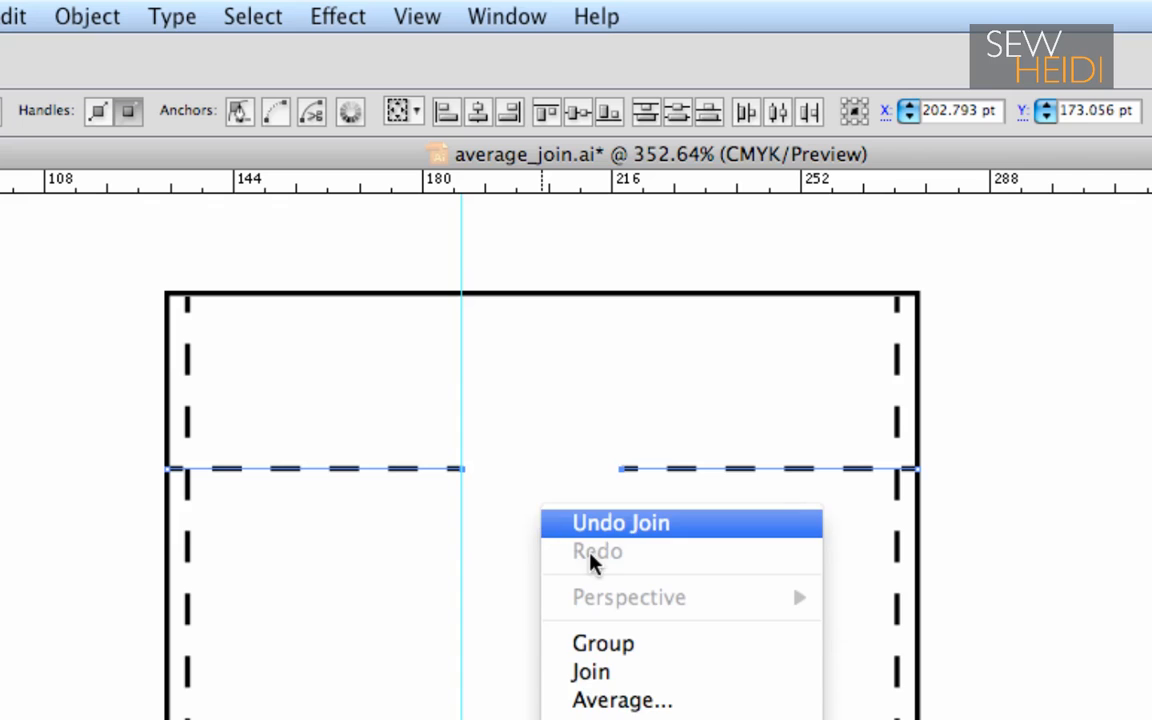
mouse_move(590, 672)
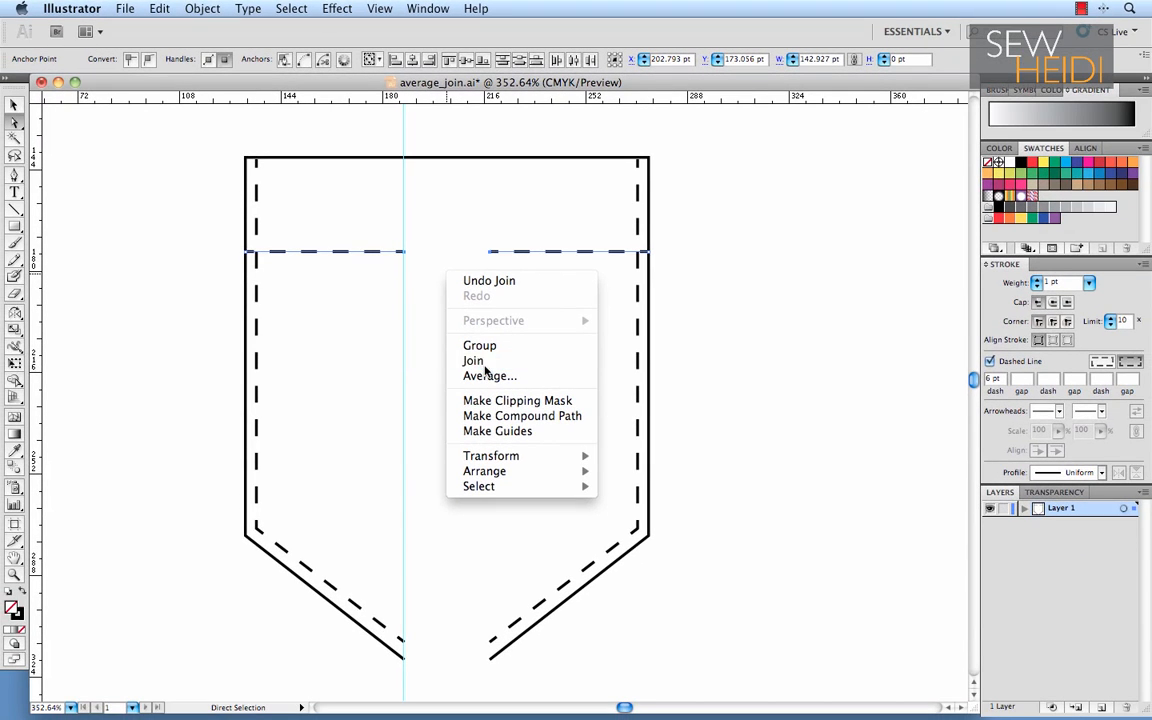
click(202, 8)
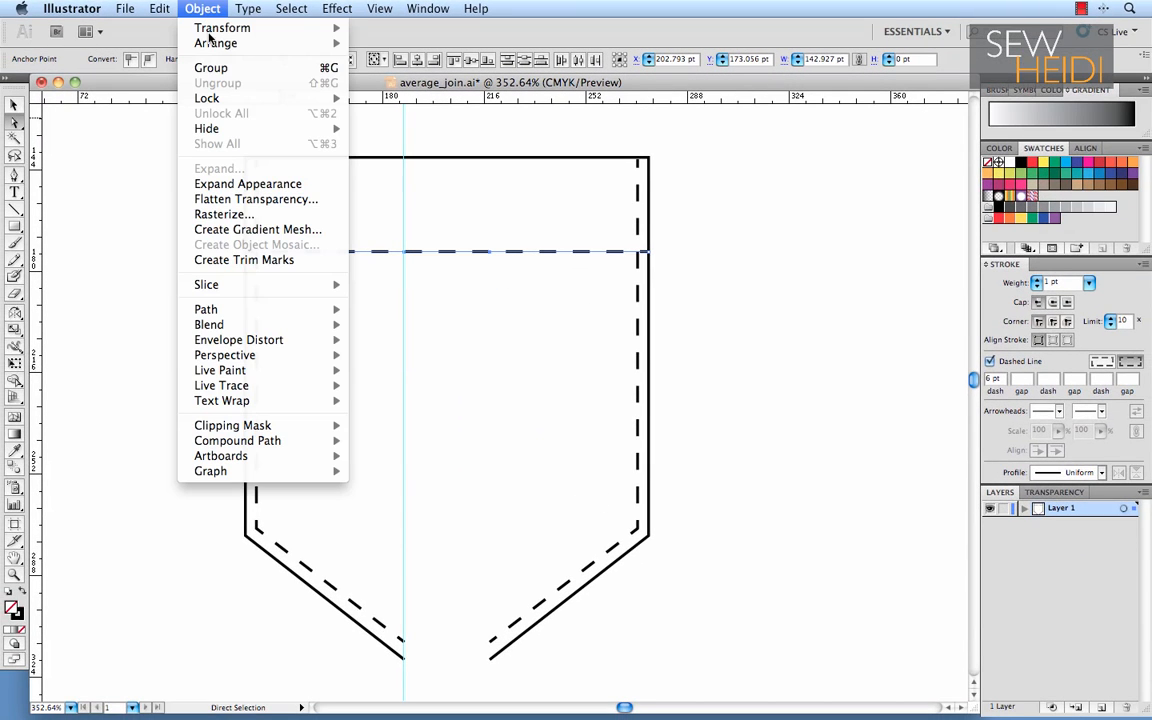
mouse_move(206, 308)
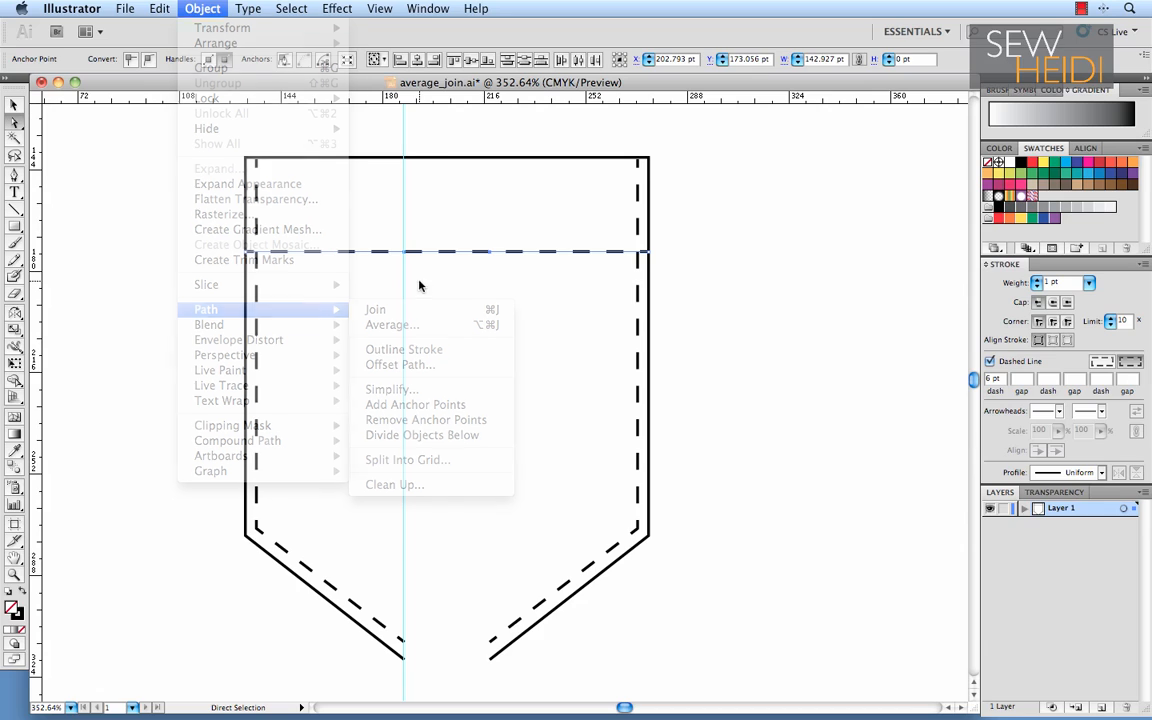
click(392, 324)
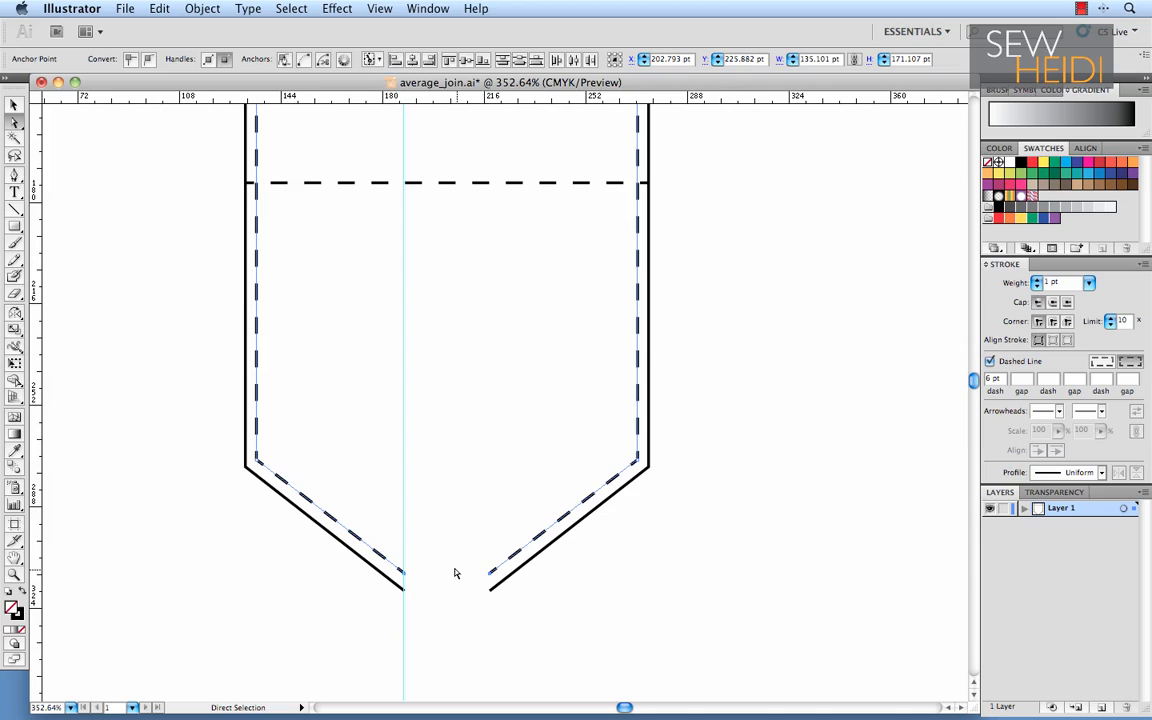
mouse_move(420, 580)
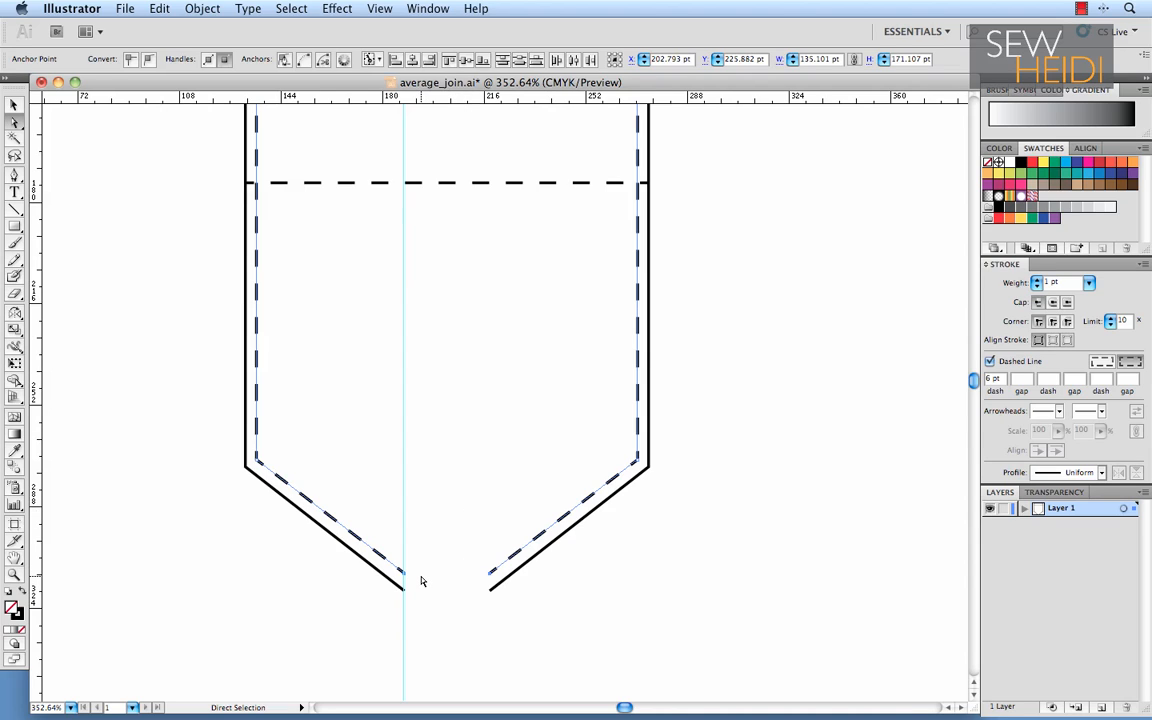
mouse_move(468, 582)
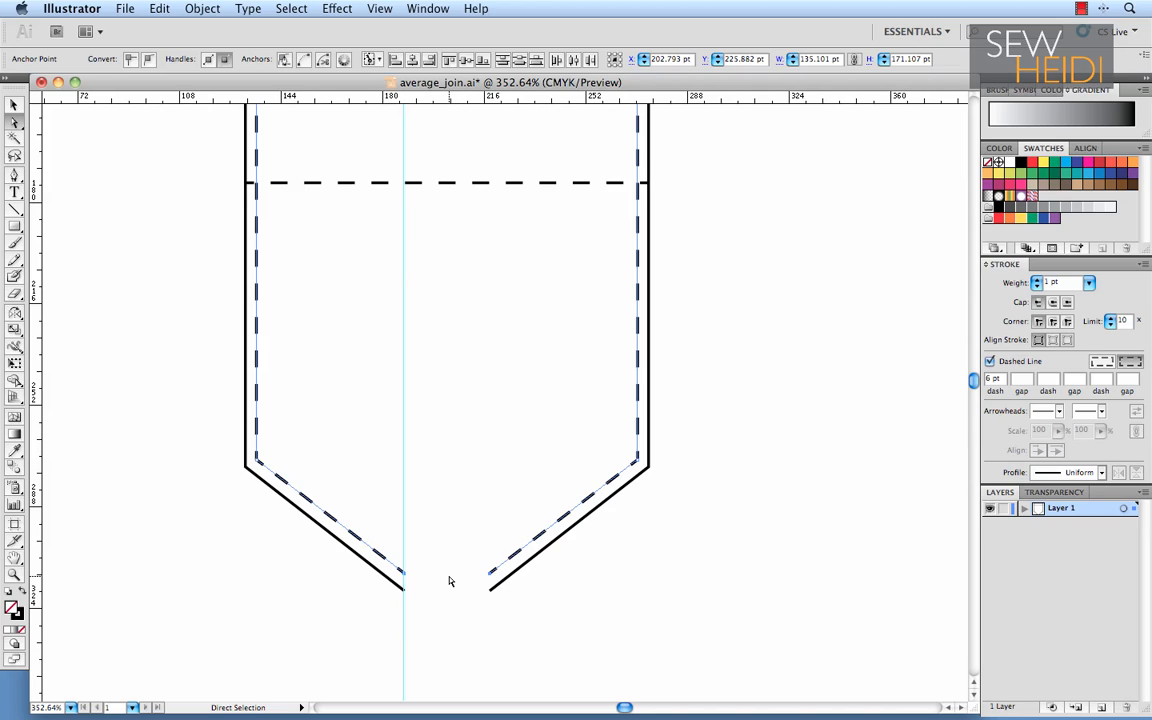
mouse_move(440, 608)
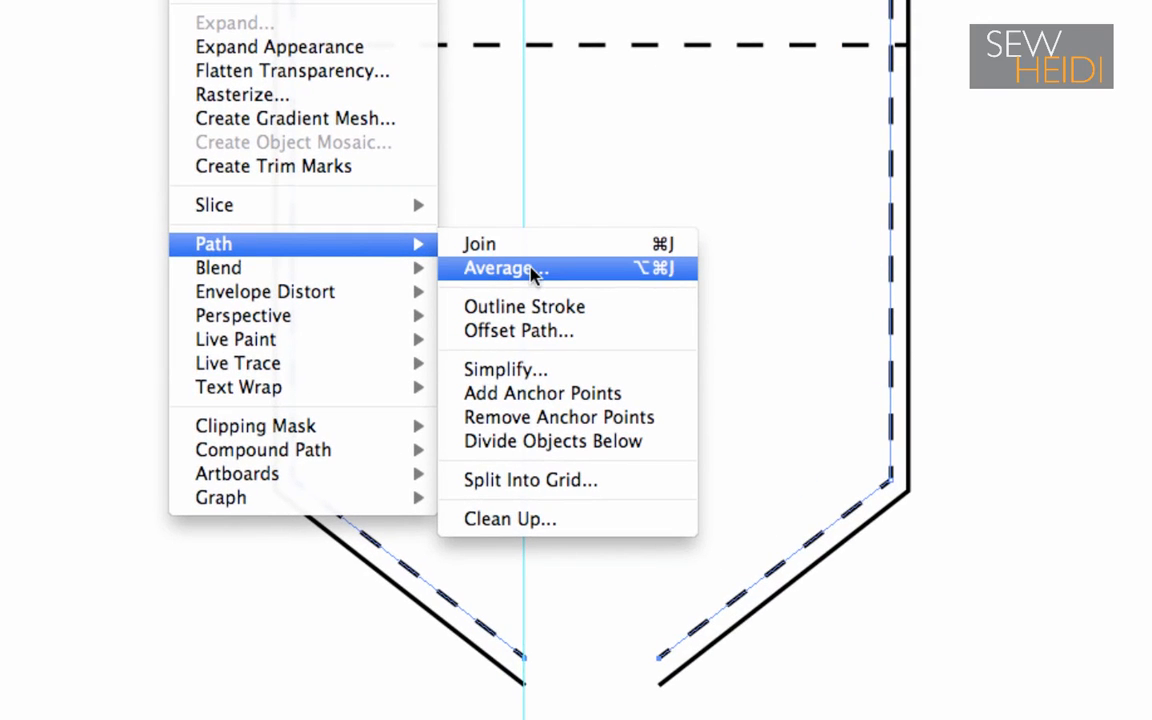
Average the dashed stitch line's two bottom endpoints on Both axes so they meet at one tip.
click(498, 268)
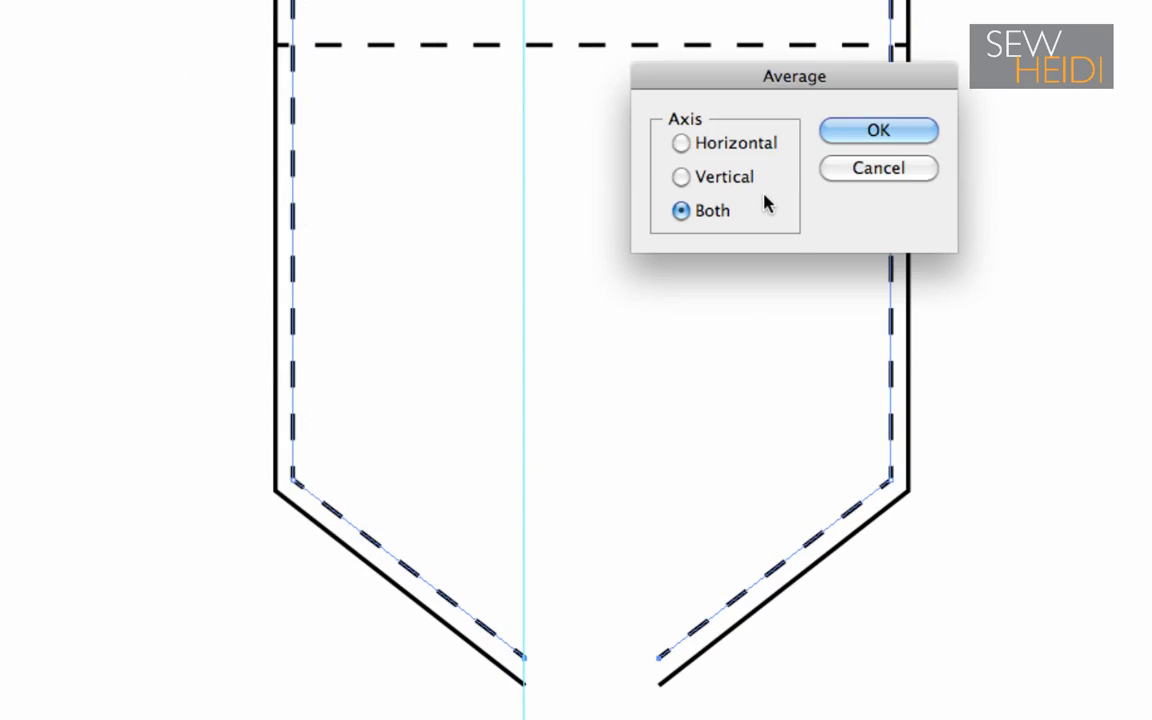
click(680, 144)
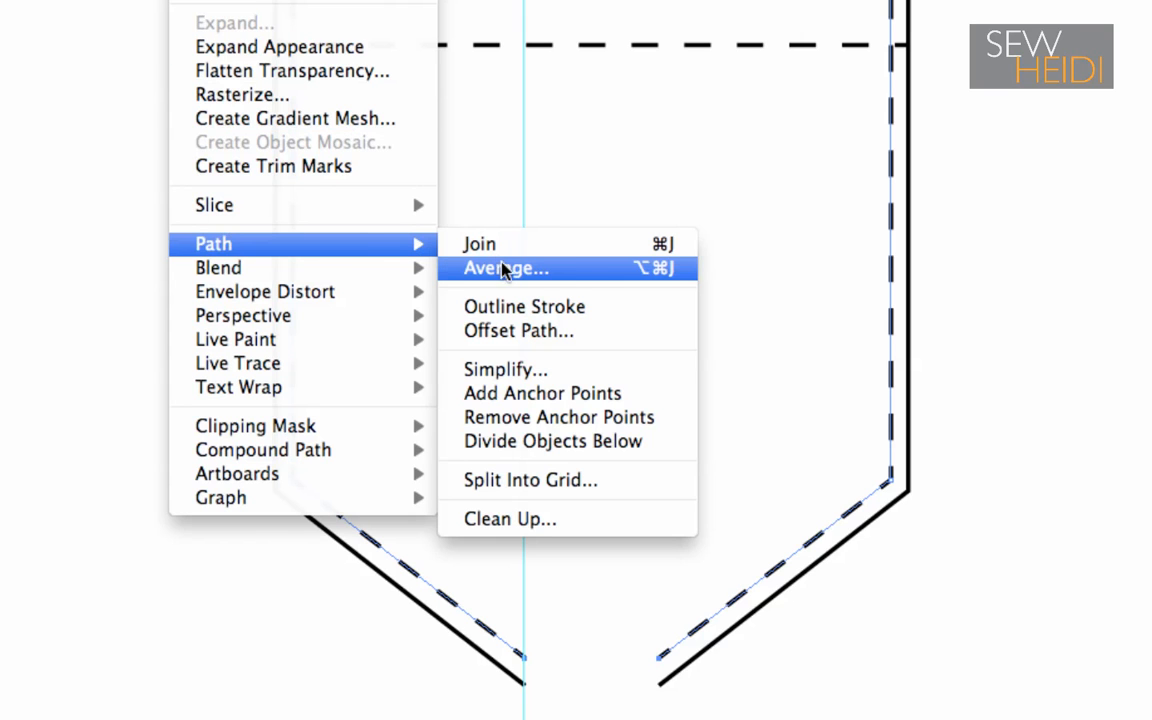
click(506, 268)
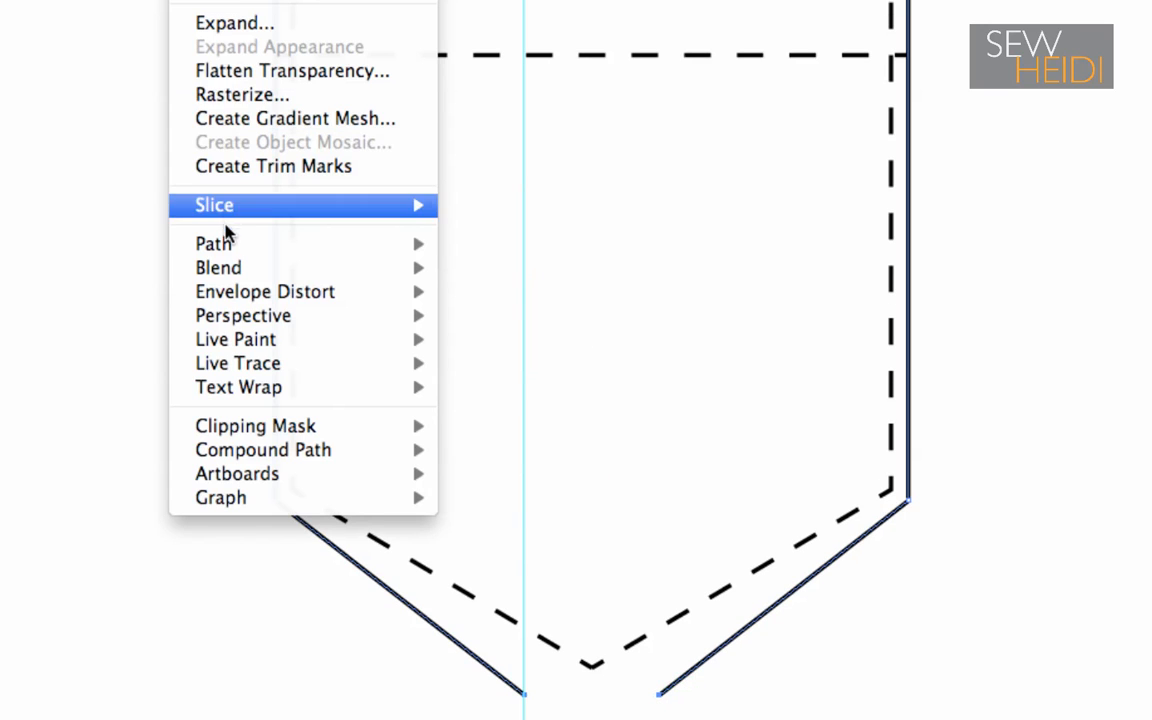
mouse_move(212, 244)
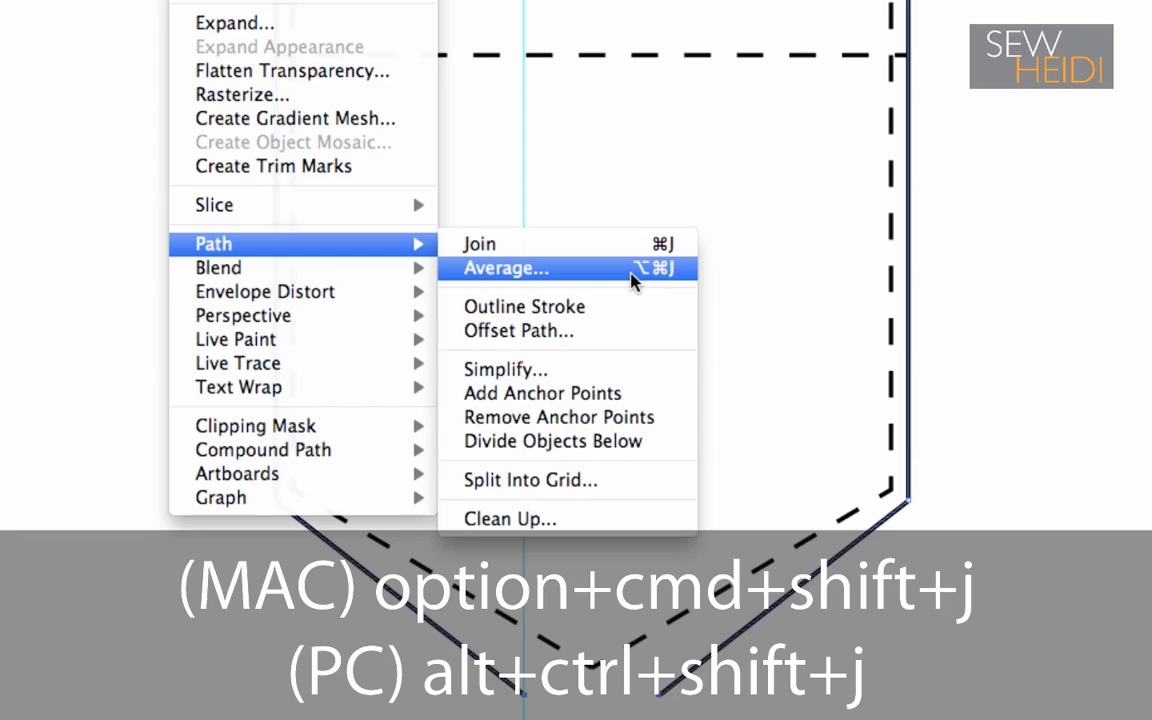
Average the solid outline's bottom ends on the Vertical axis only, then Join them into one path.
click(504, 268)
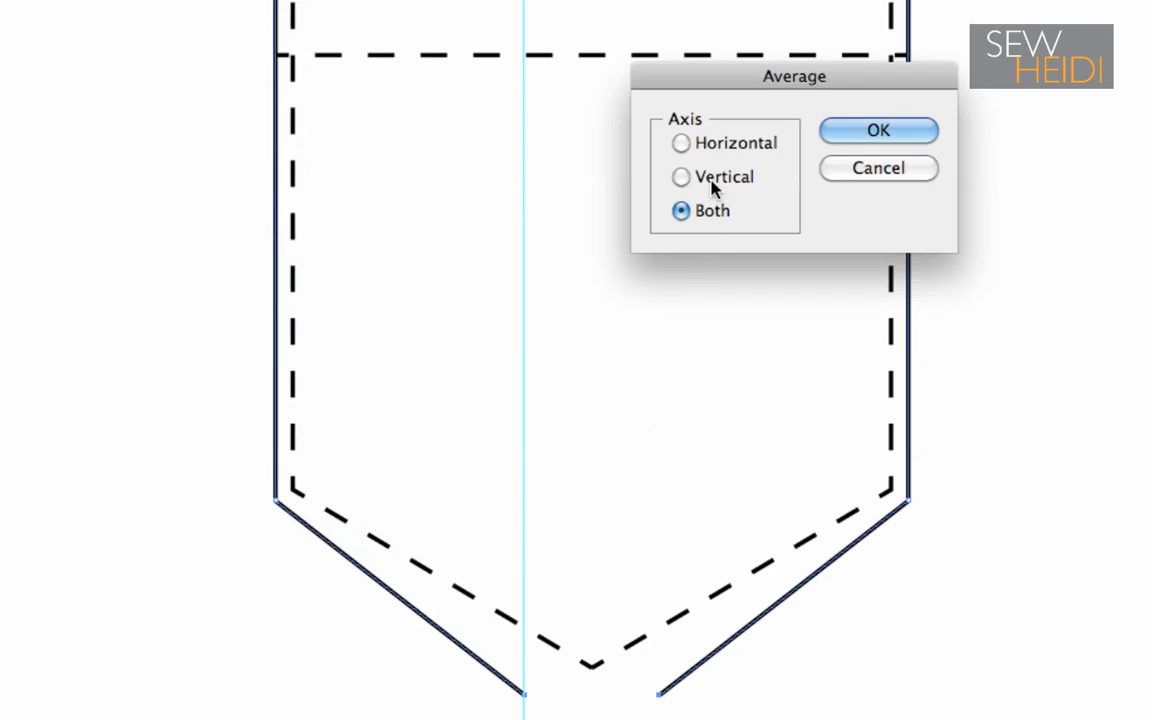
click(680, 176)
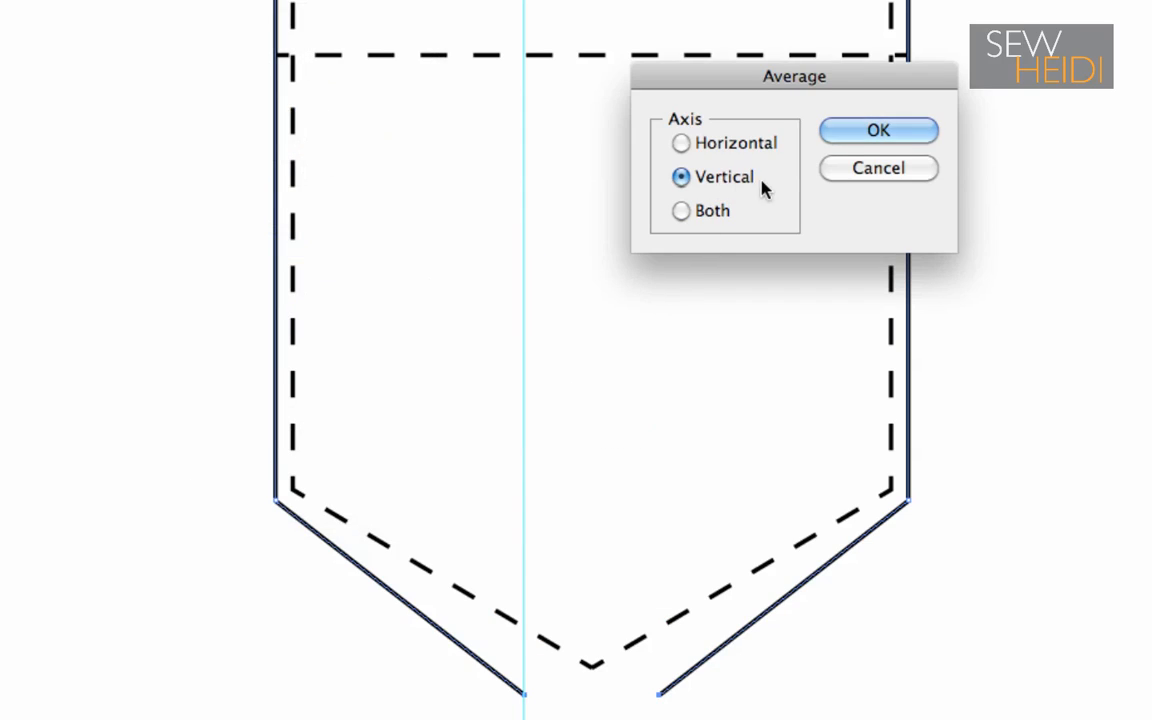
click(878, 130)
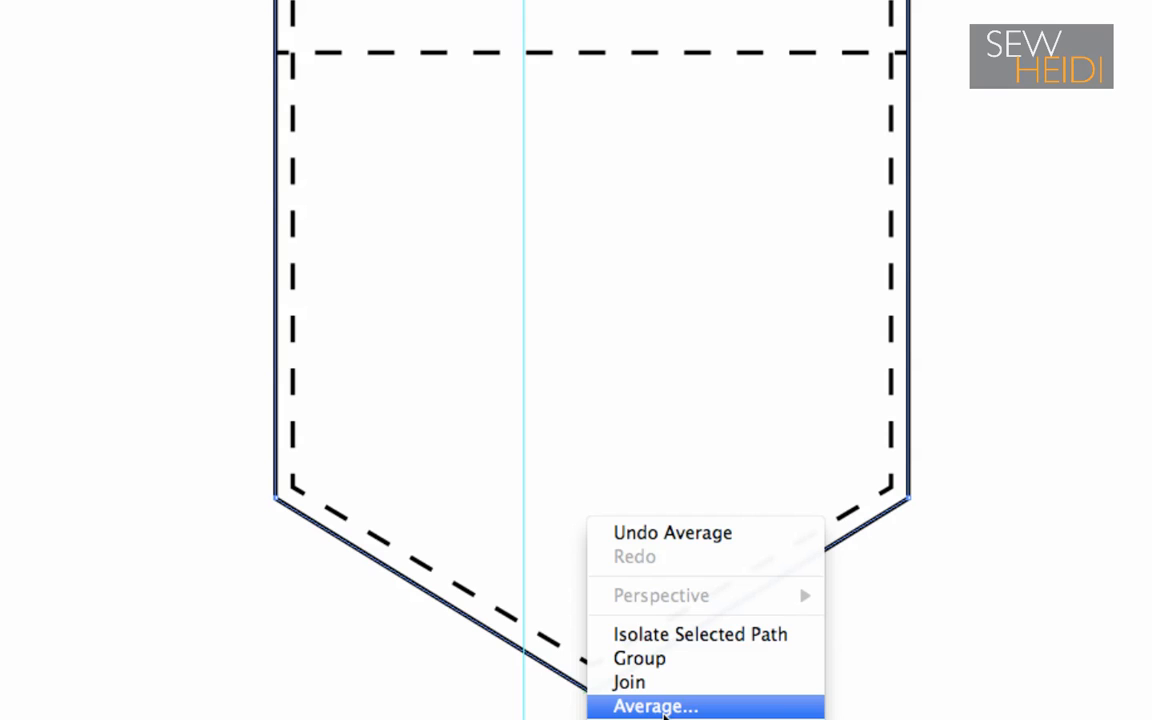
click(656, 704)
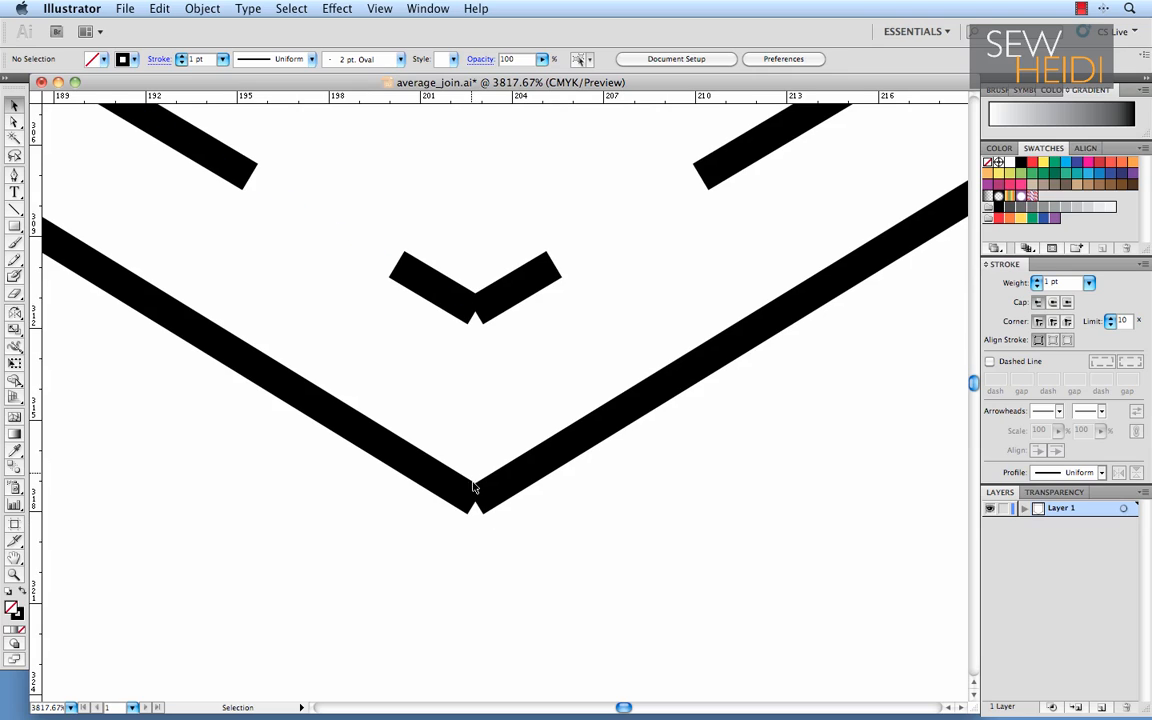
mouse_move(480, 368)
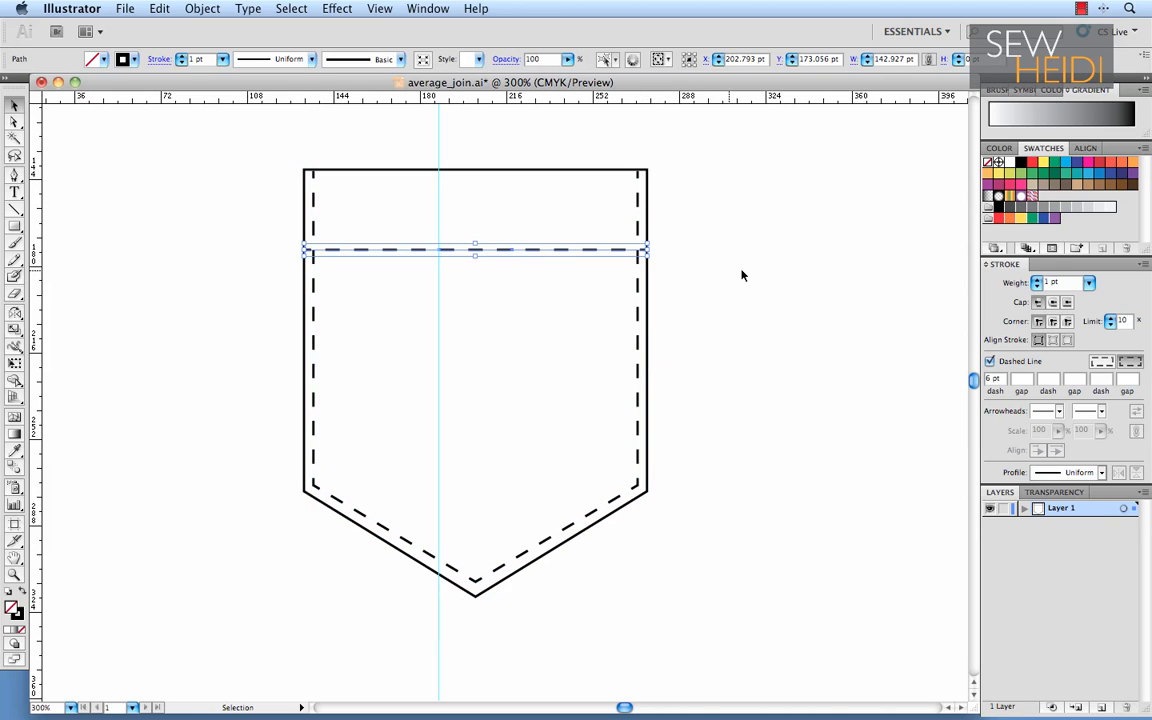
Deselect on the empty artboard to view the finished symmetrical pocket.
click(684, 276)
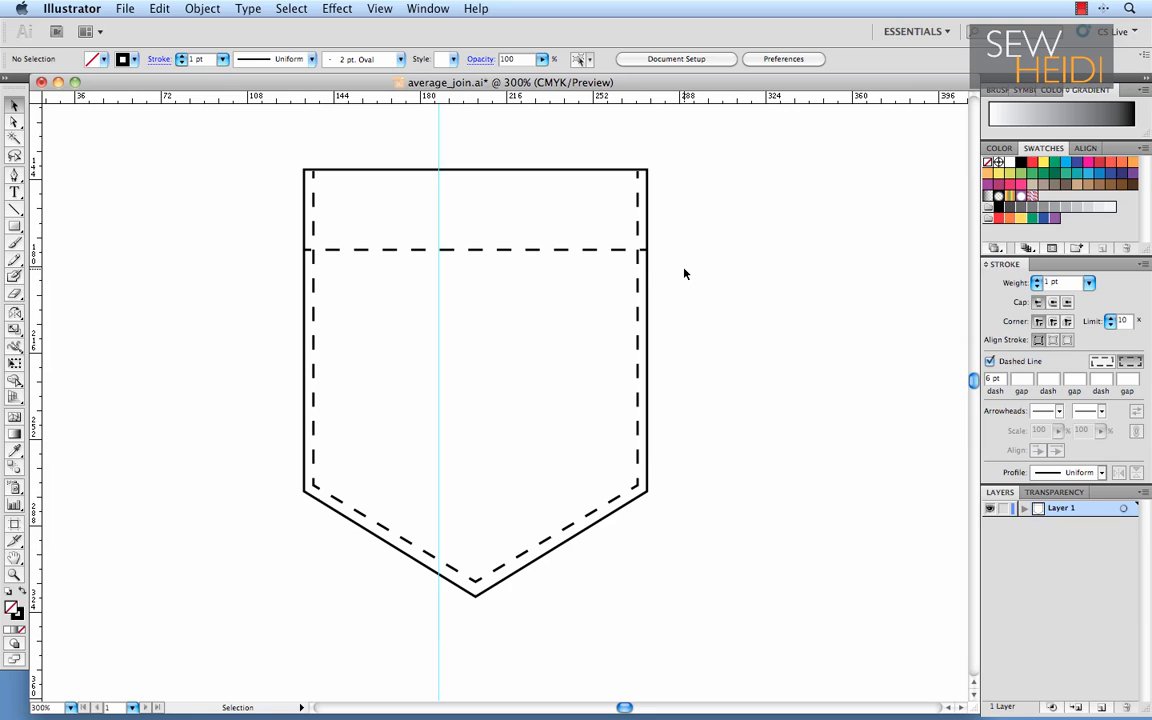